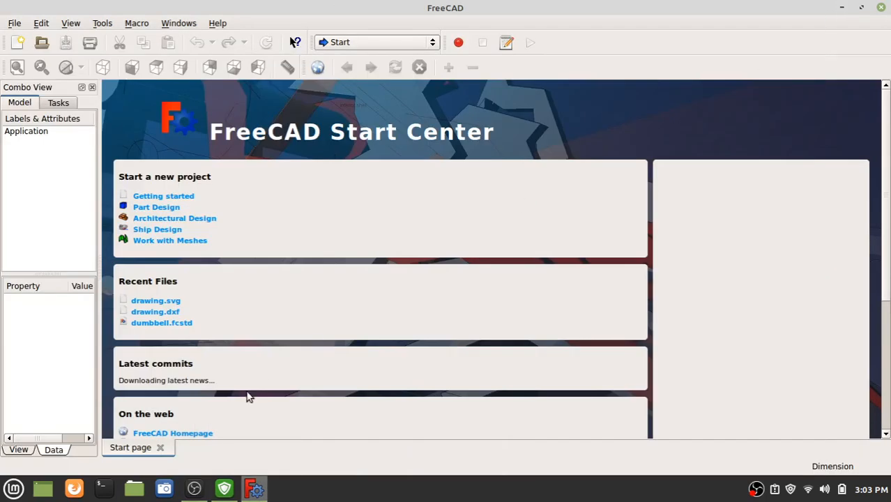
pyautogui.moveTo(396, 86)
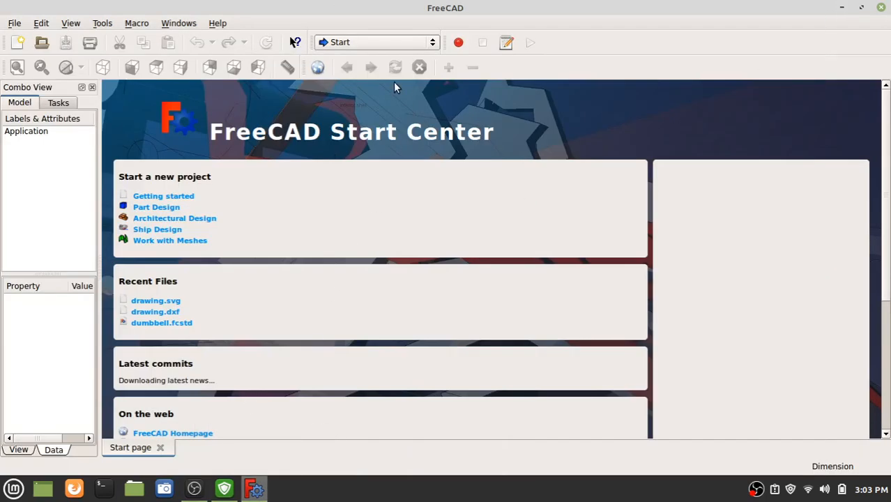
pyautogui.moveTo(375, 42)
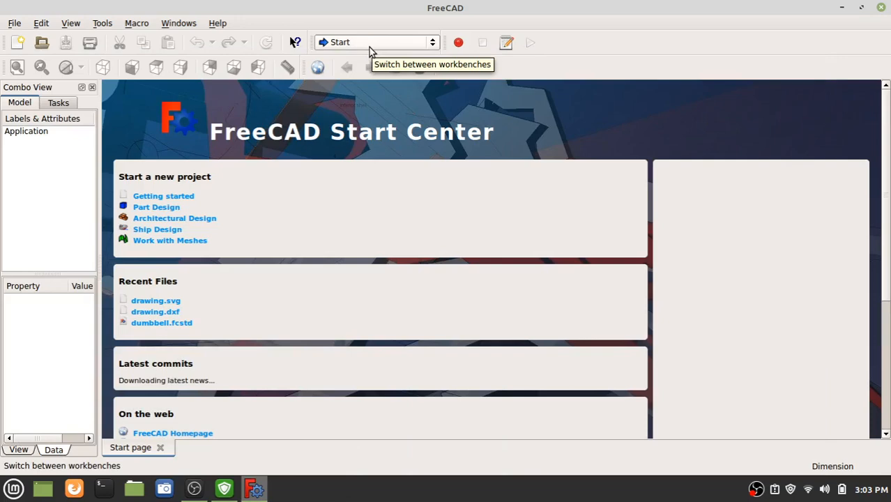
pyautogui.moveTo(18, 42)
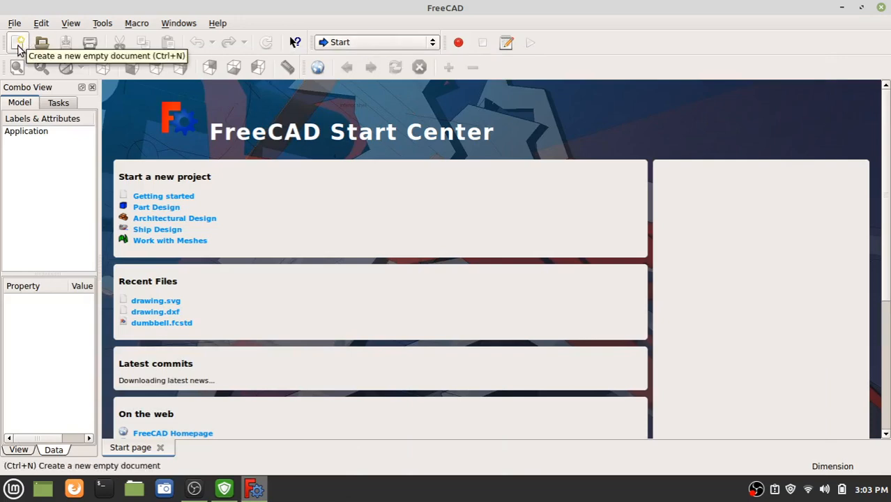
# Create a new document in Part Design and start a sketch on the XY plane
pyautogui.click(20, 42)
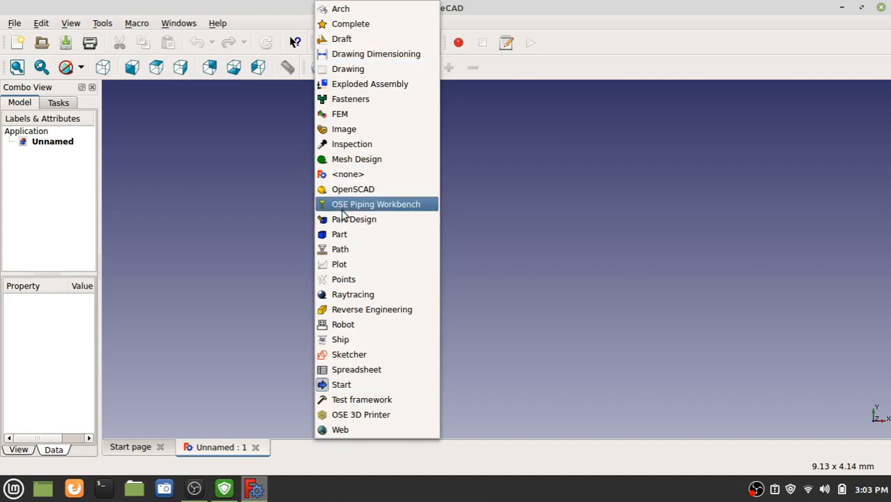
pyautogui.click(355, 219)
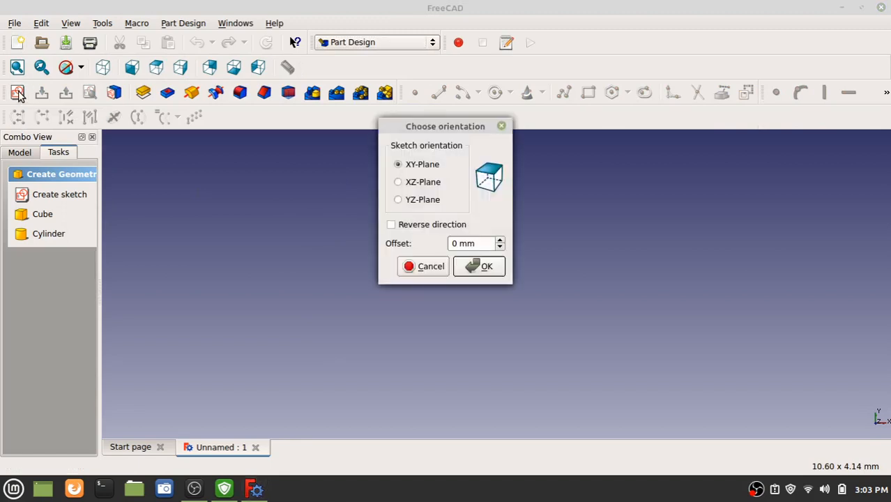
pyautogui.moveTo(467, 211)
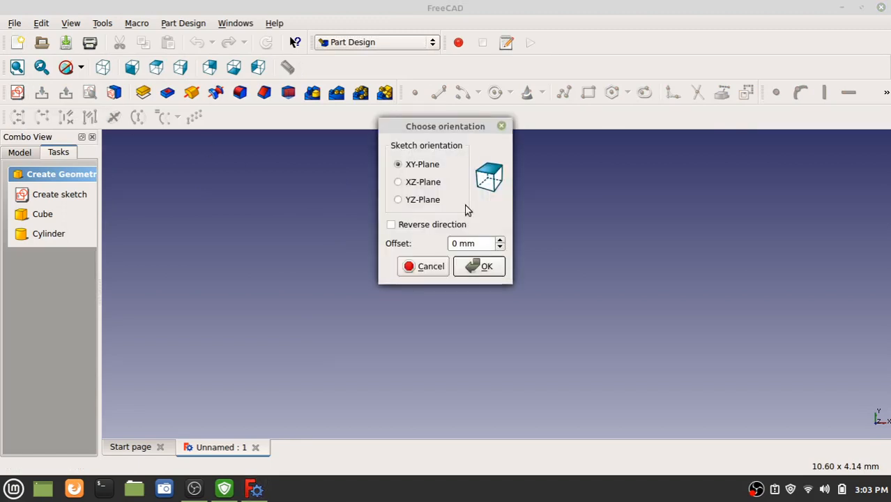
pyautogui.moveTo(481, 271)
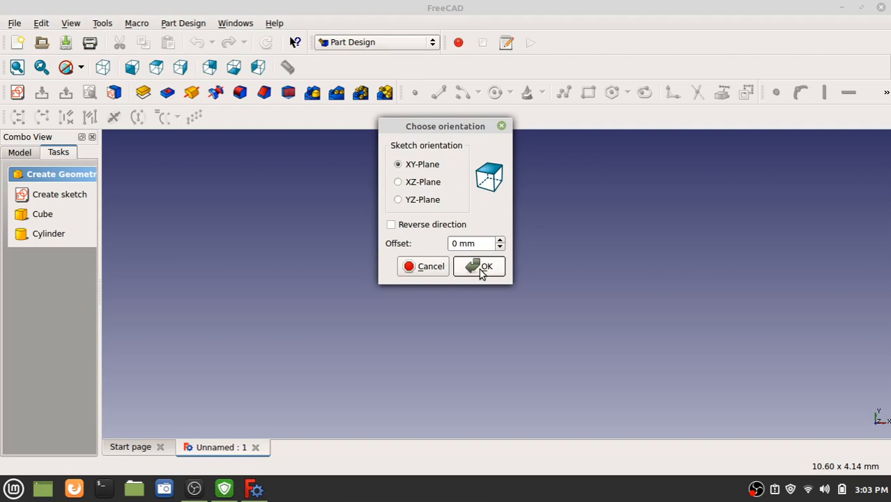
pyautogui.click(480, 266)
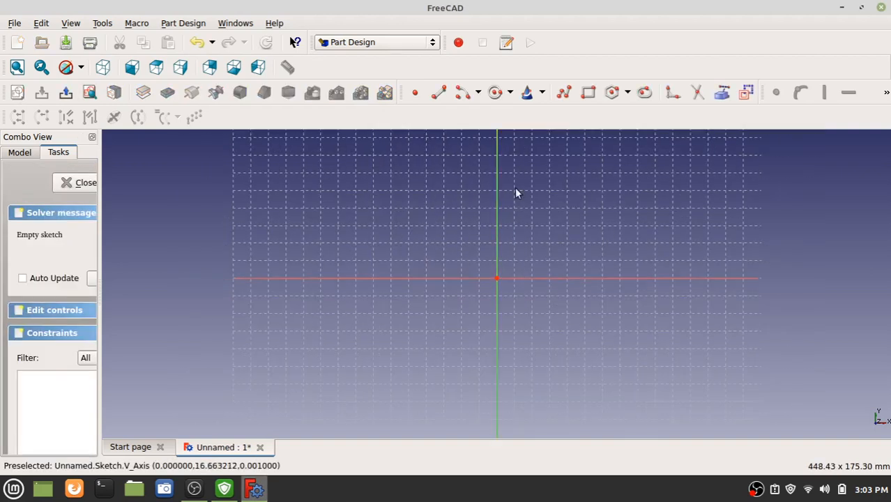
pyautogui.moveTo(563, 92)
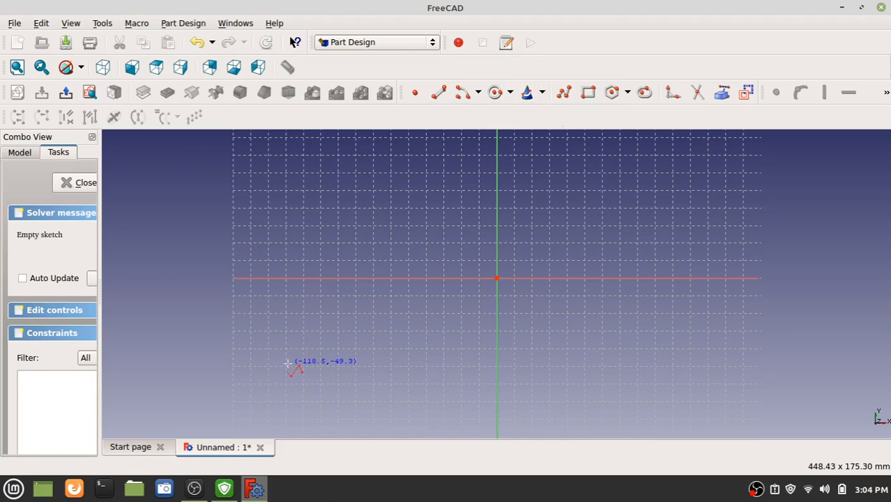
pyautogui.moveTo(365, 362)
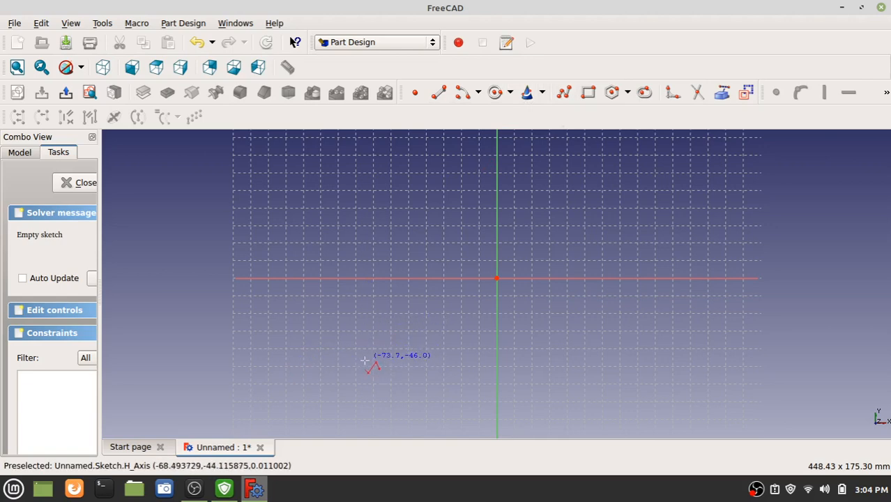
pyautogui.moveTo(363, 296)
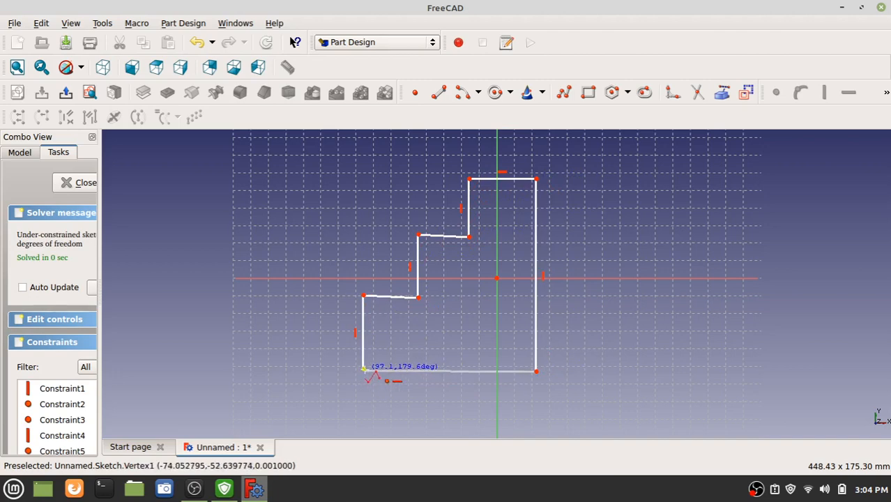
pyautogui.moveTo(505, 181)
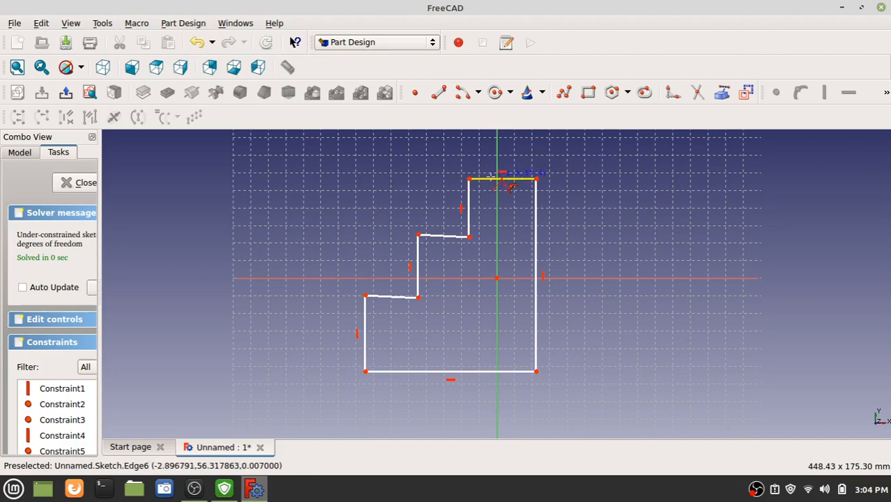
pyautogui.moveTo(346, 326)
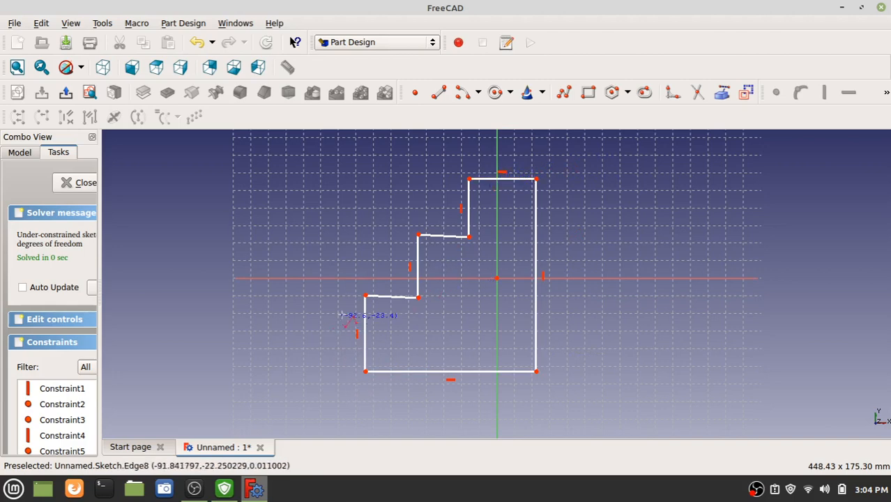
pyautogui.moveTo(436, 379)
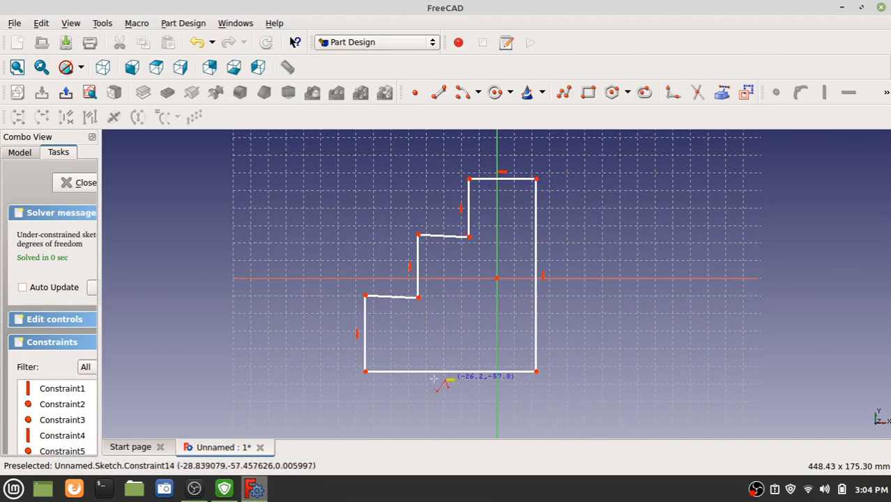
pyautogui.moveTo(481, 209)
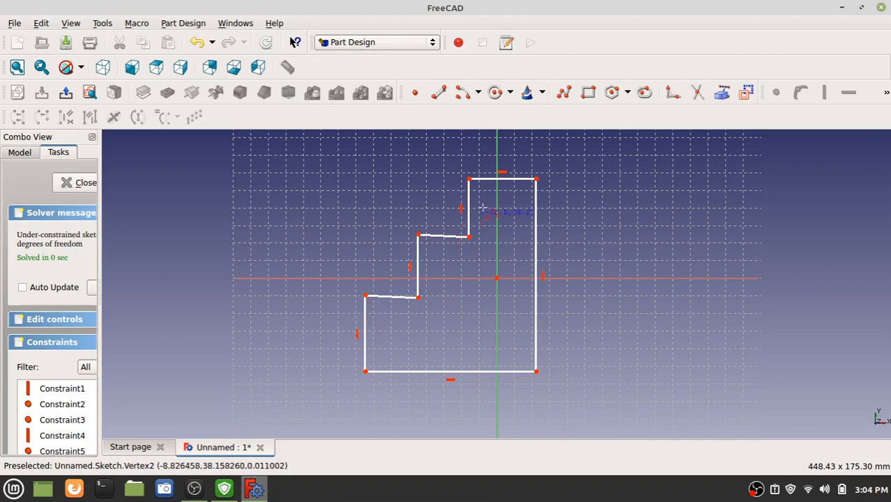
pyautogui.moveTo(416, 279)
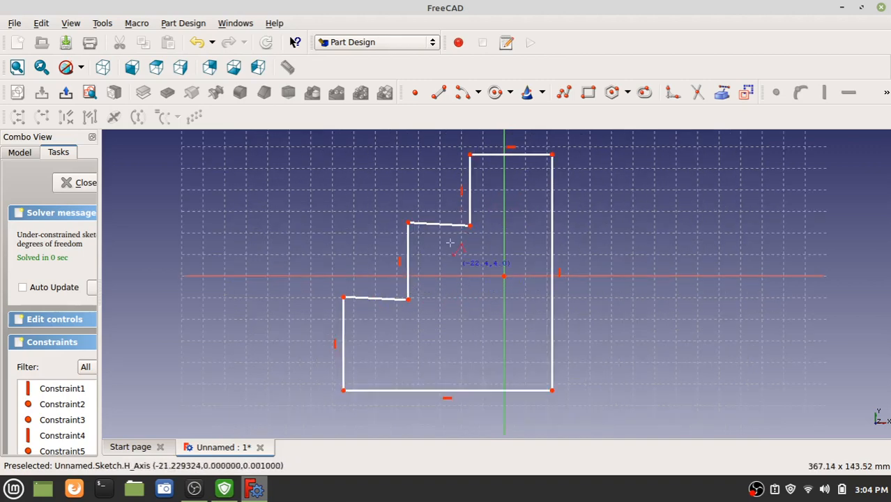
pyautogui.moveTo(436, 224)
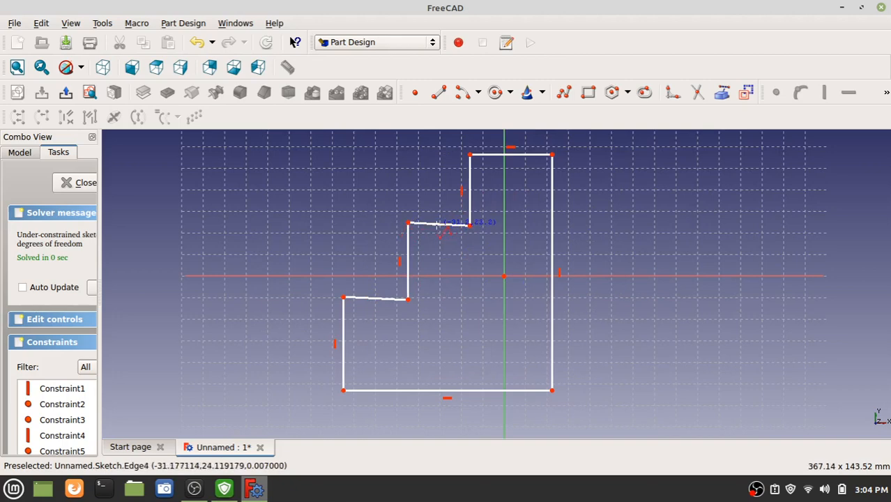
pyautogui.moveTo(531, 226)
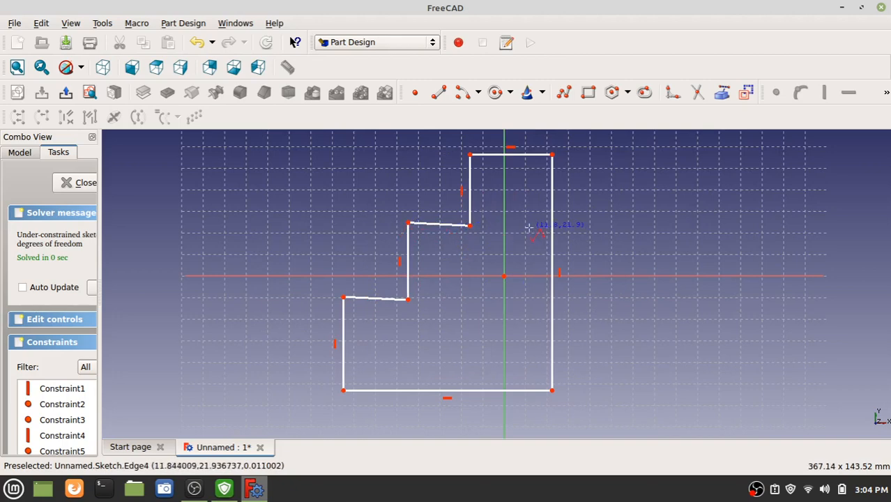
pyautogui.moveTo(463, 174)
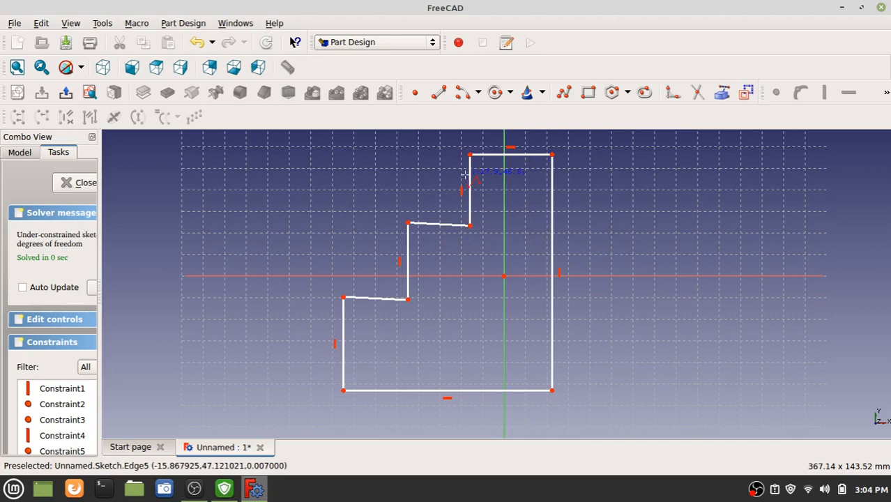
pyautogui.moveTo(396, 257)
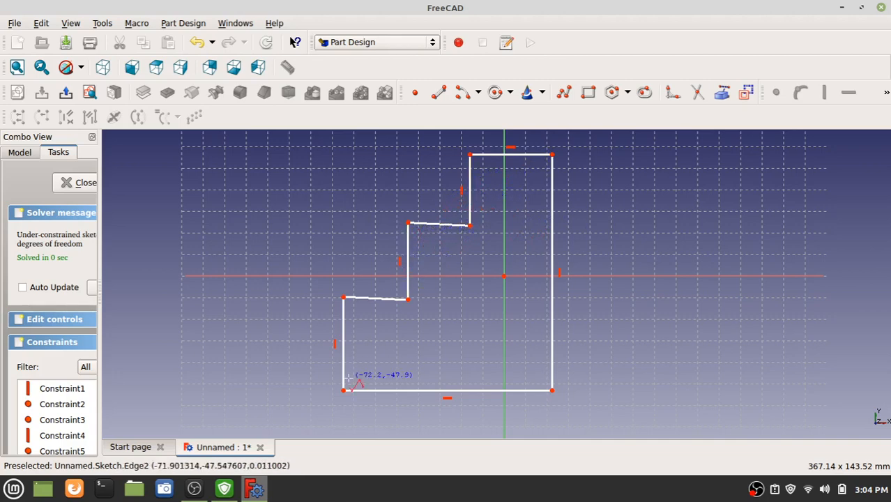
pyautogui.moveTo(335, 346)
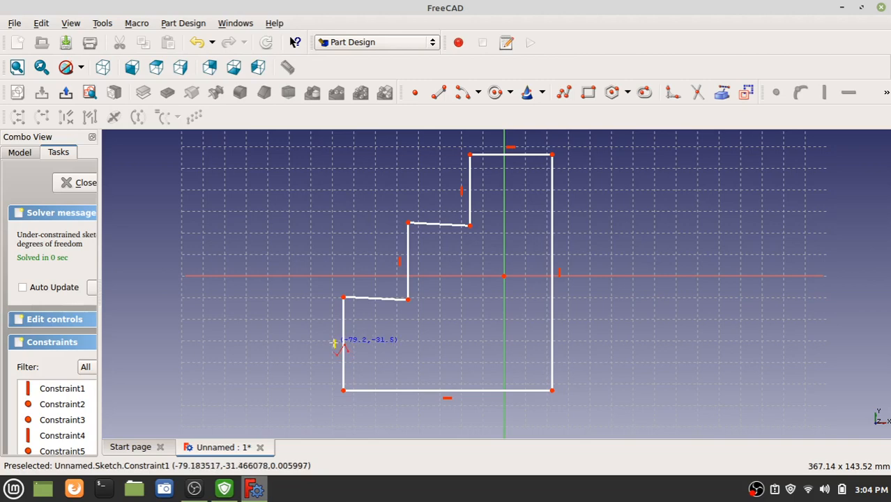
pyautogui.moveTo(349, 332)
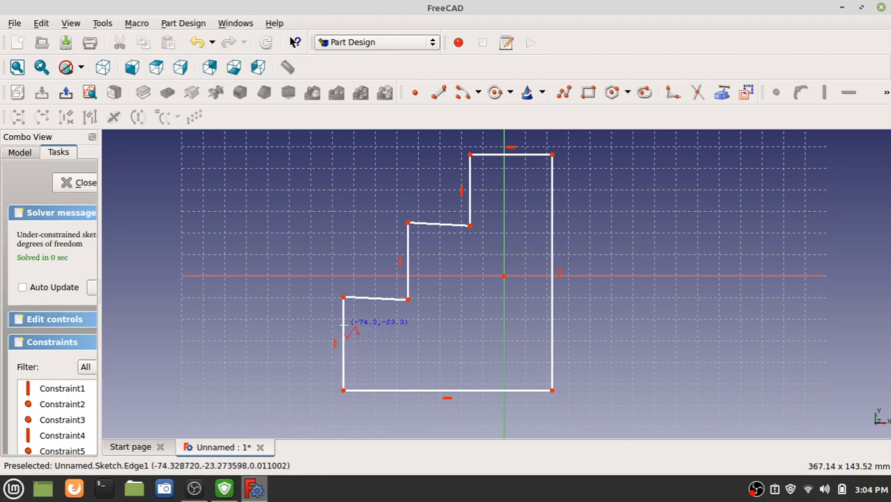
pyautogui.moveTo(341, 374)
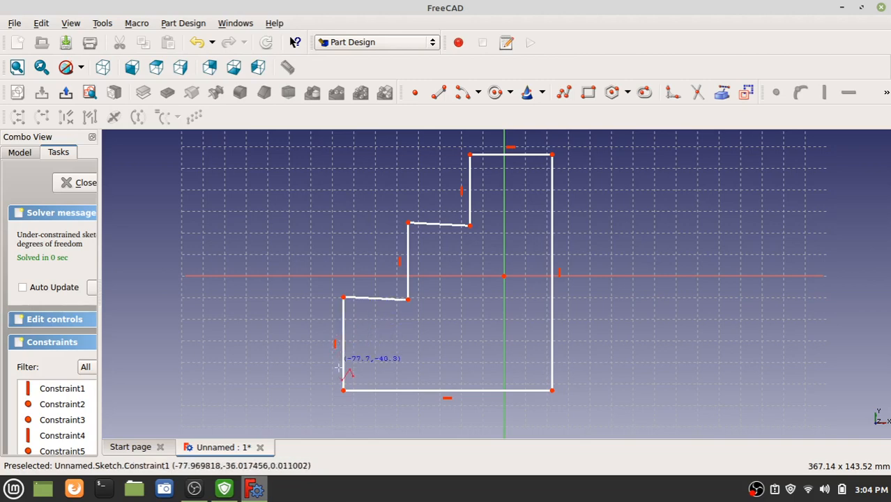
pyautogui.moveTo(374, 307)
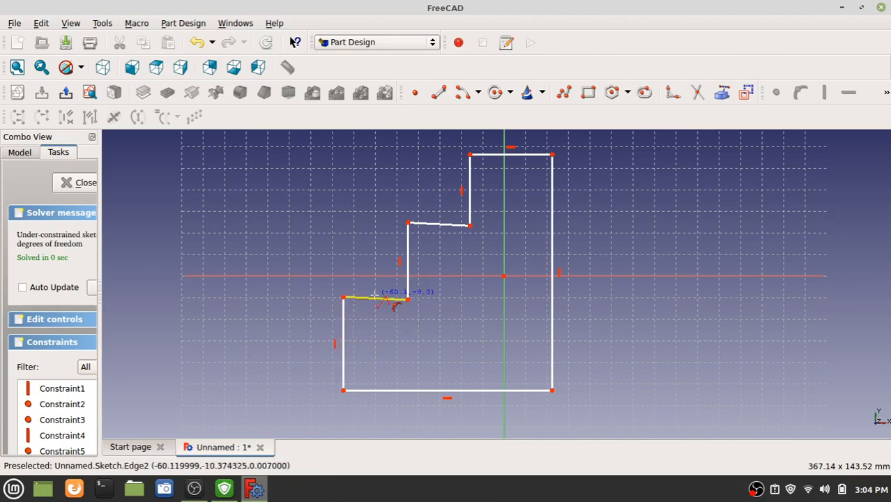
pyautogui.moveTo(402, 262)
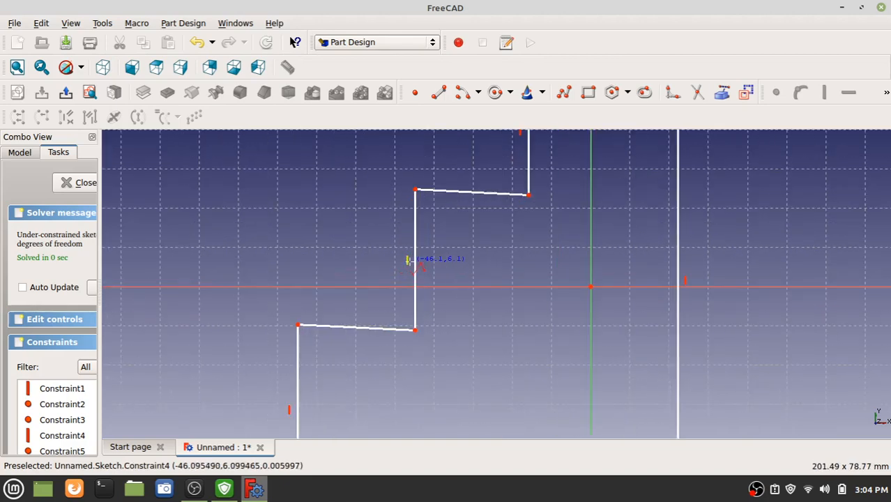
pyautogui.moveTo(410, 260)
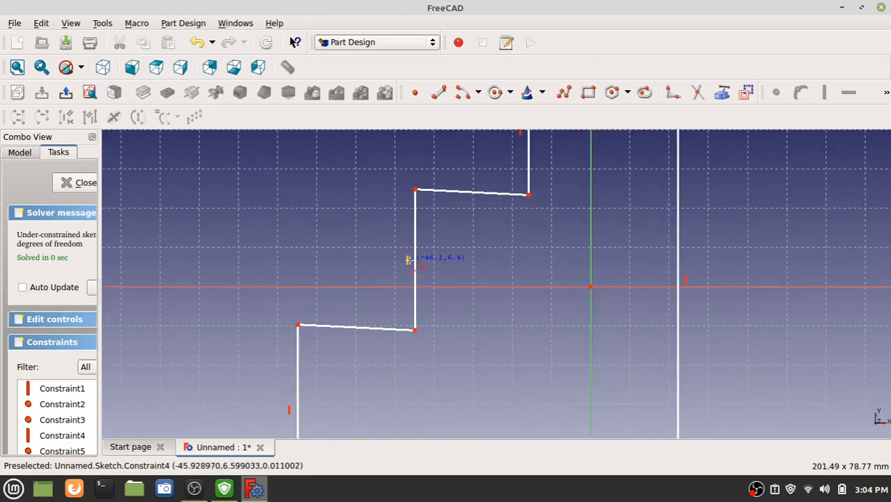
pyautogui.moveTo(416, 240)
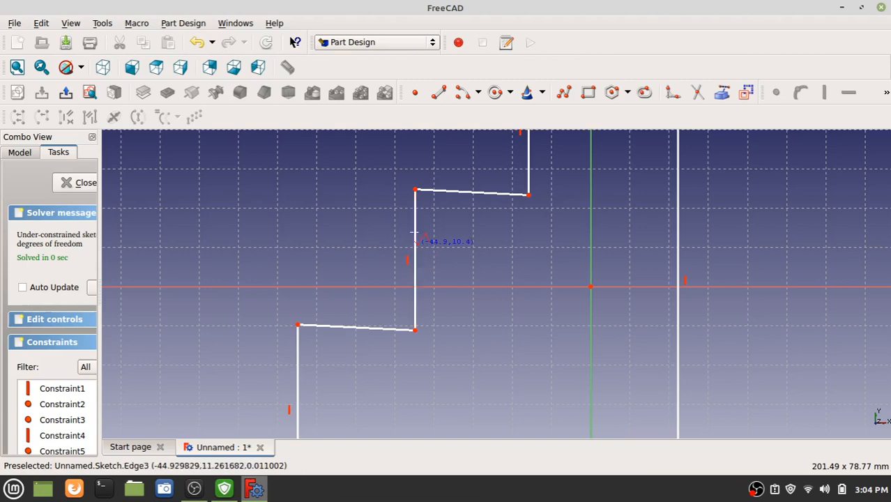
pyautogui.moveTo(467, 197)
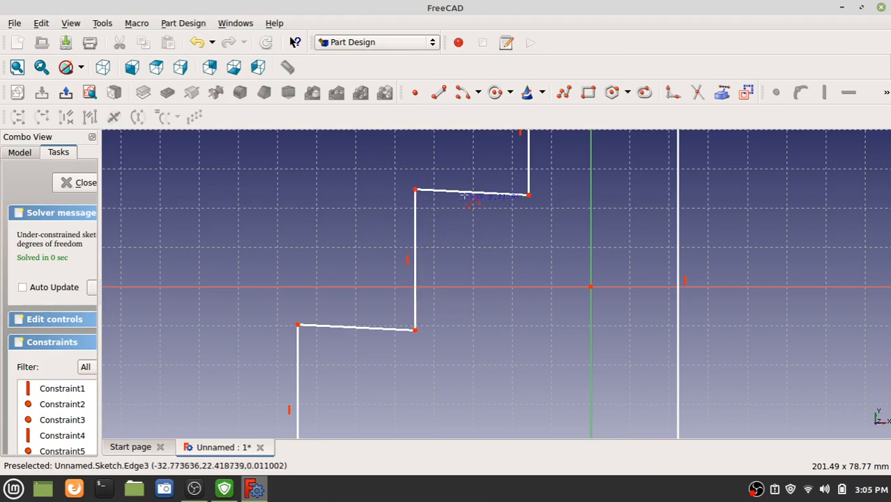
pyautogui.moveTo(517, 226)
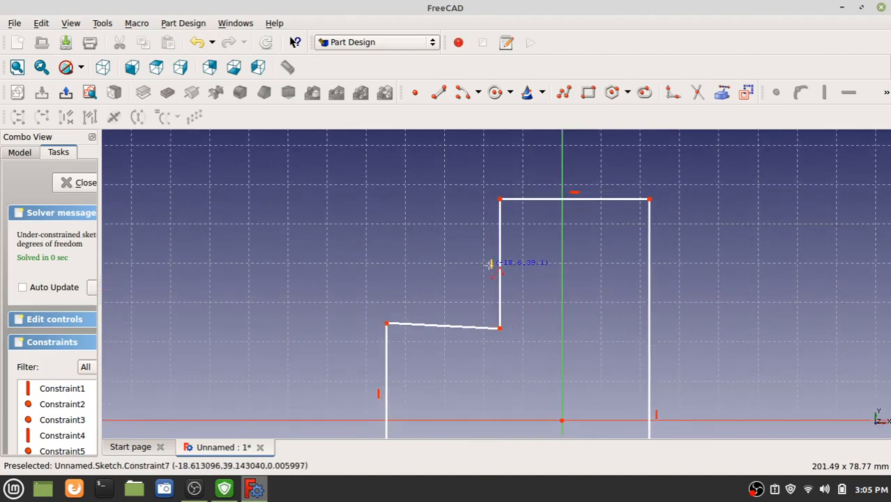
pyautogui.moveTo(597, 192)
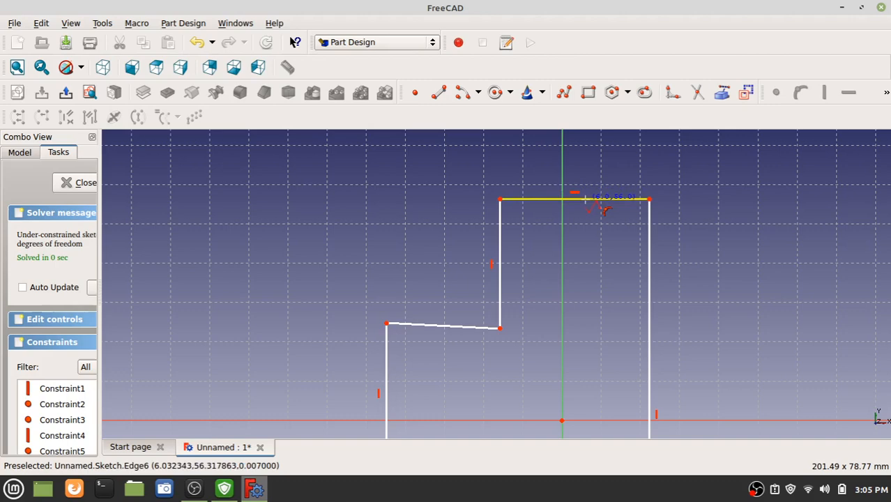
pyautogui.moveTo(558, 201)
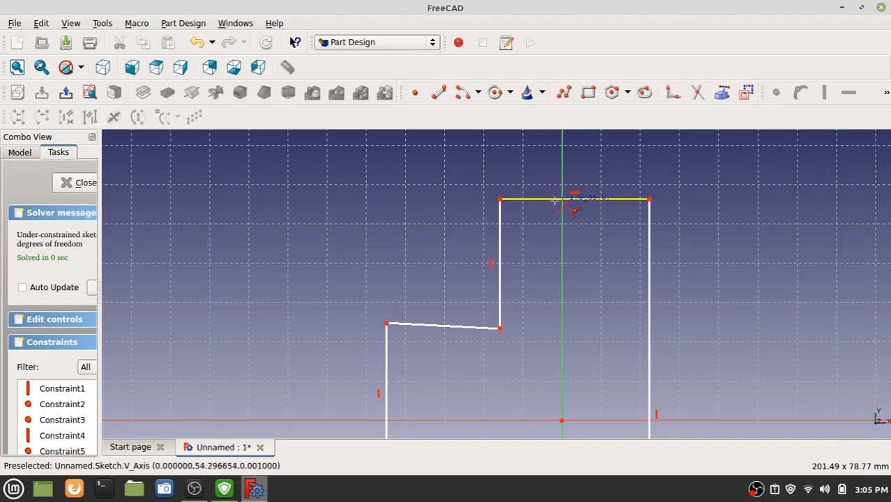
pyautogui.moveTo(621, 202)
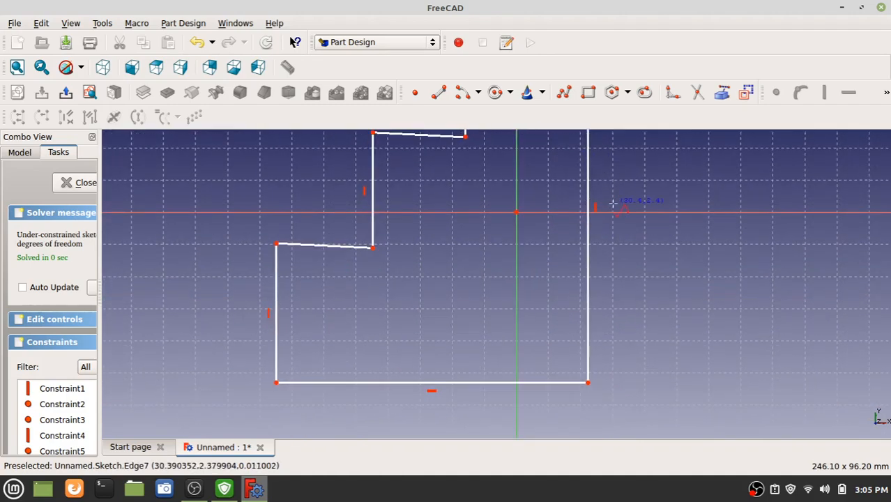
pyautogui.moveTo(597, 208)
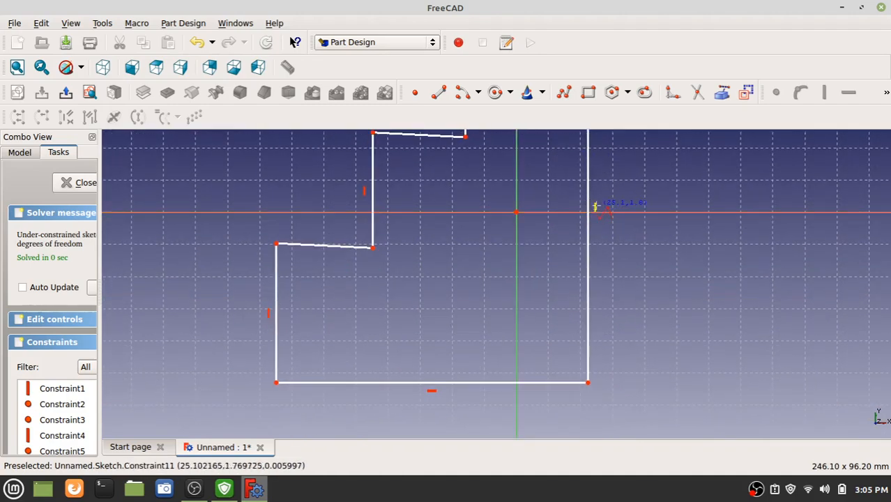
pyautogui.moveTo(438, 383)
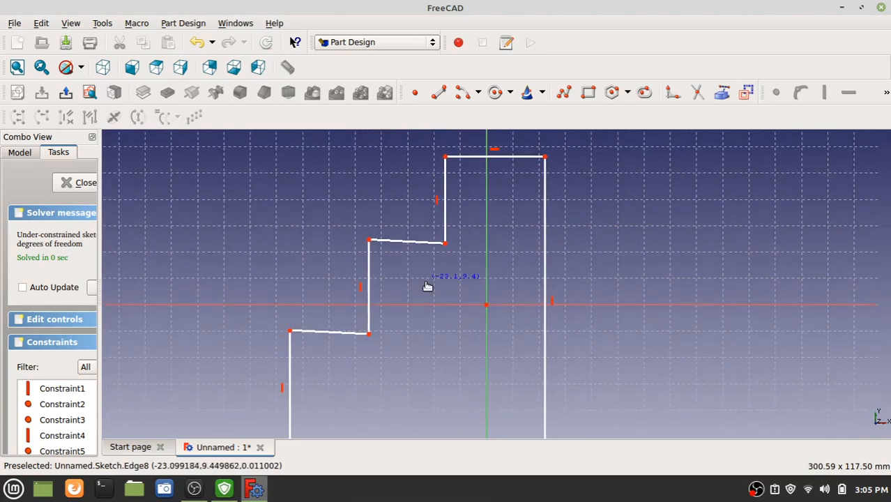
pyautogui.moveTo(95, 270)
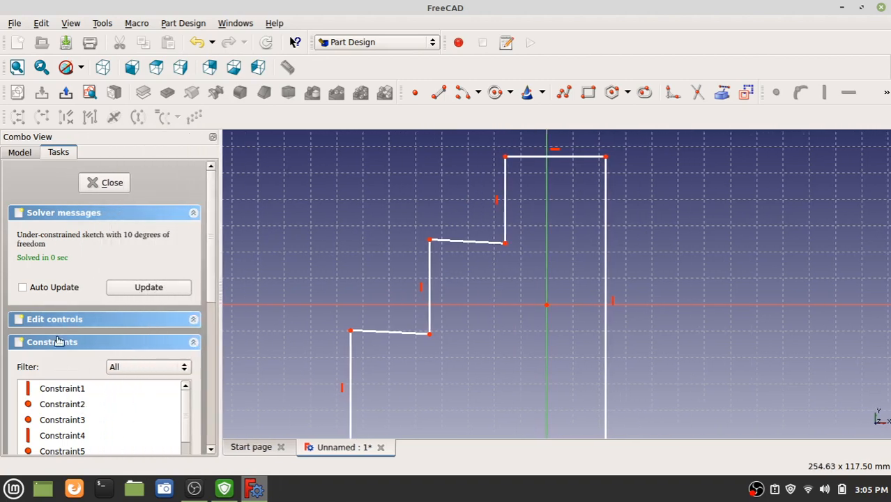
# Expand the sketch Edit controls and switch on Auto constraints
pyautogui.click(55, 318)
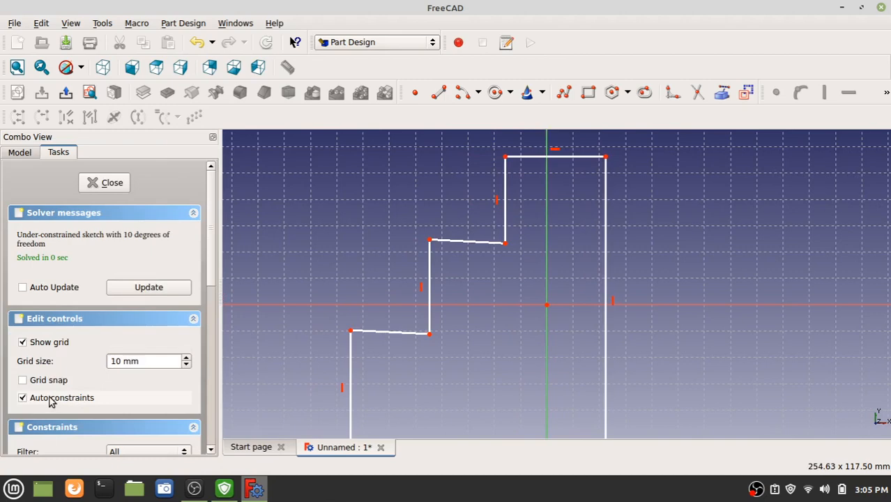
pyautogui.moveTo(426, 289)
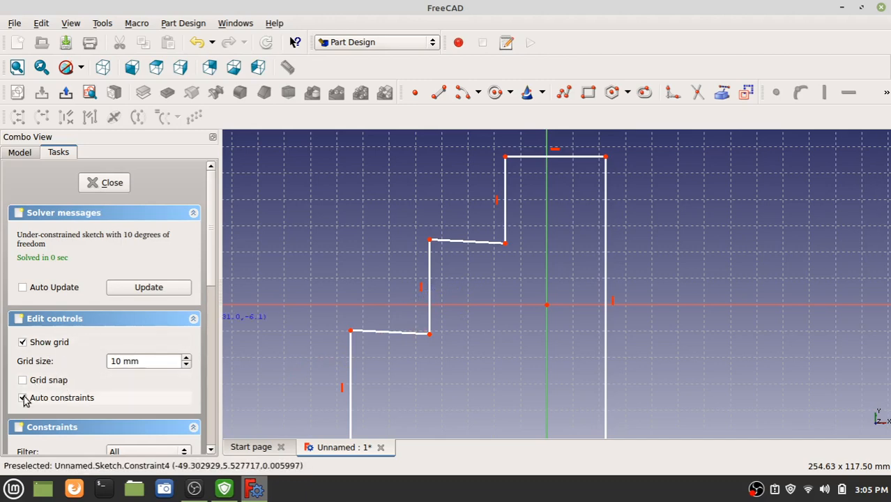
pyautogui.click(23, 398)
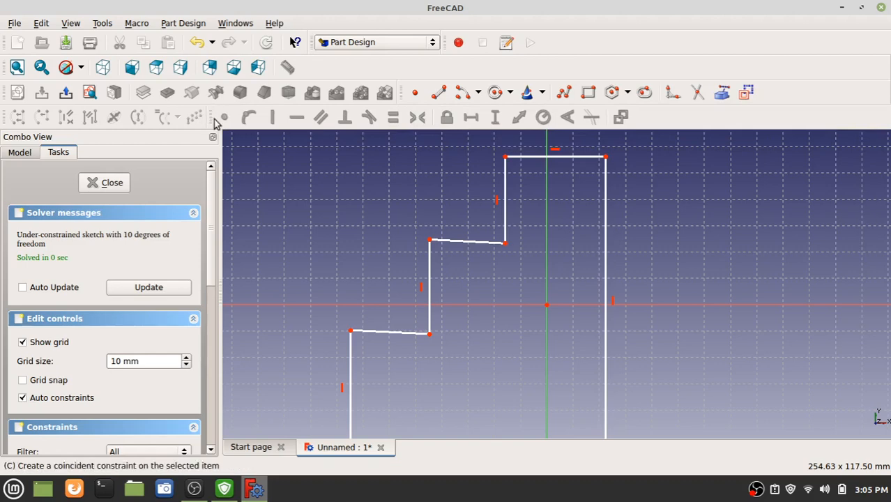
pyautogui.moveTo(469, 240)
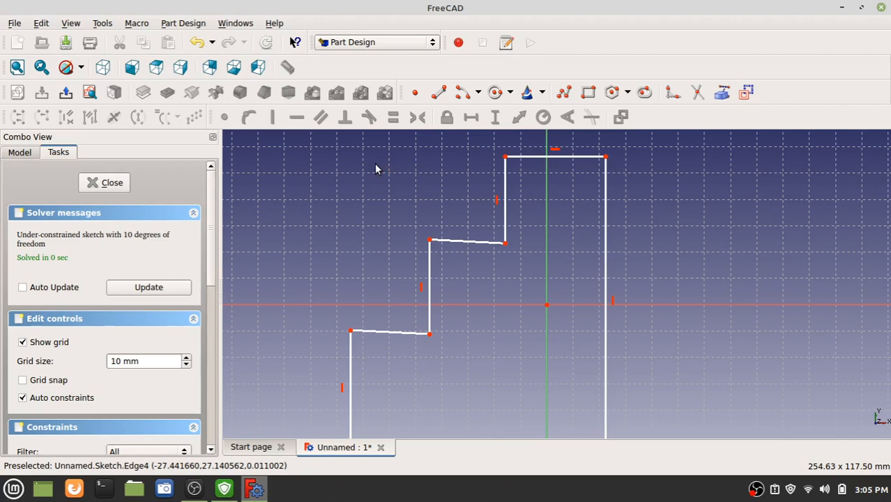
pyautogui.moveTo(454, 228)
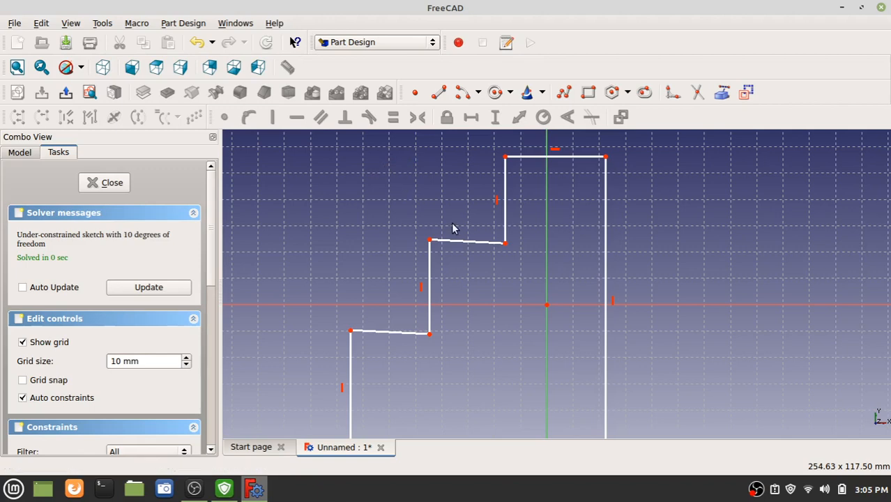
pyautogui.moveTo(466, 243)
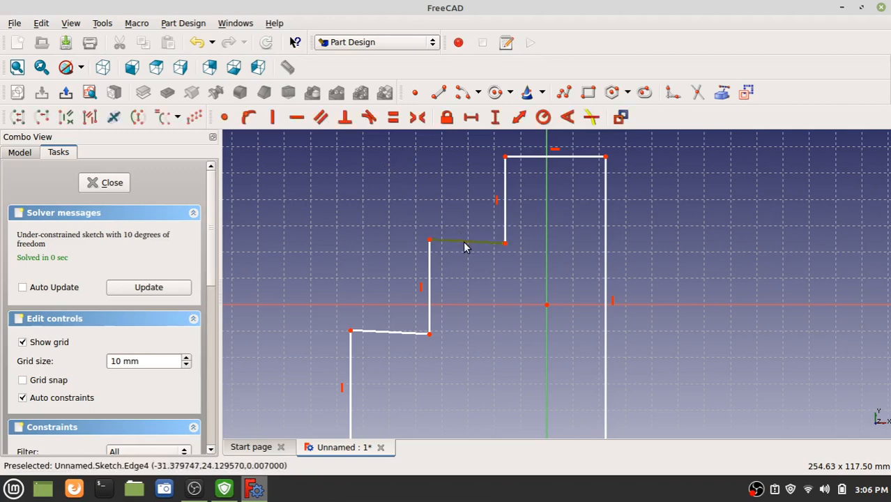
pyautogui.moveTo(424, 173)
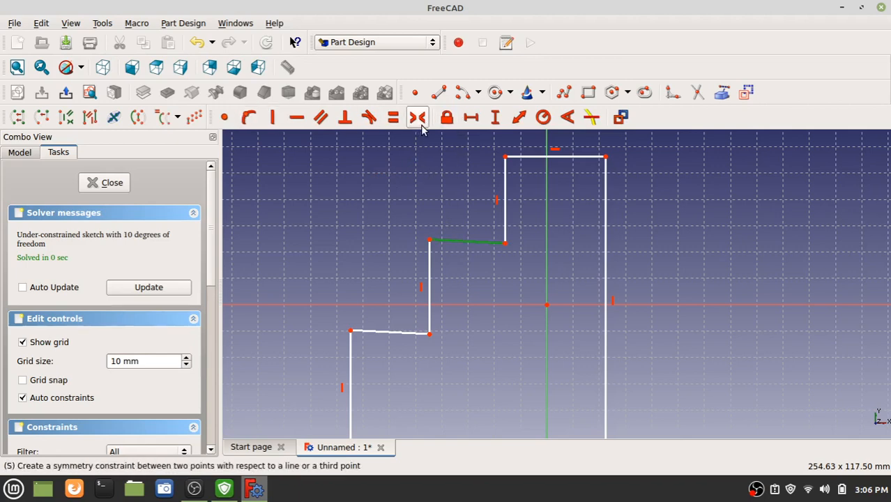
pyautogui.moveTo(533, 136)
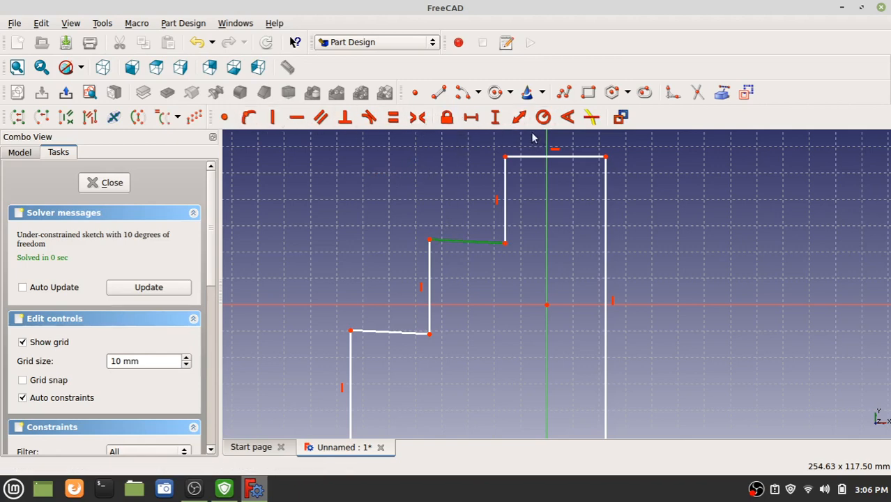
pyautogui.moveTo(612, 92)
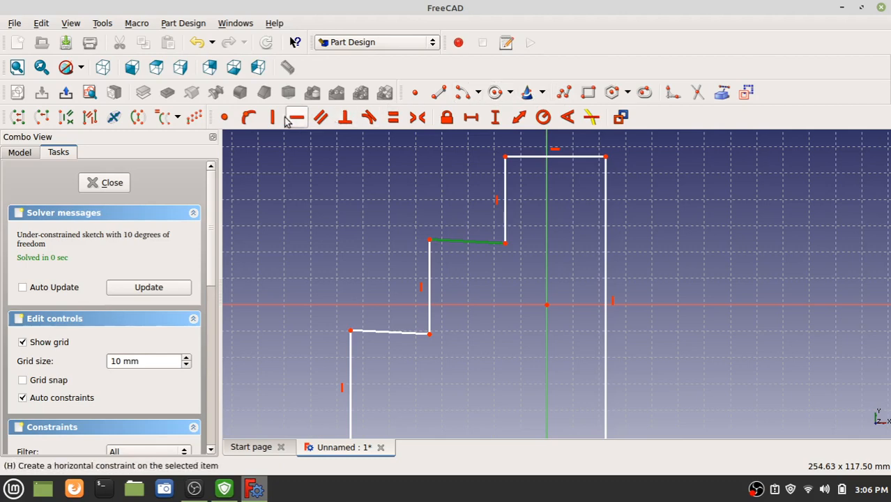
pyautogui.moveTo(393, 118)
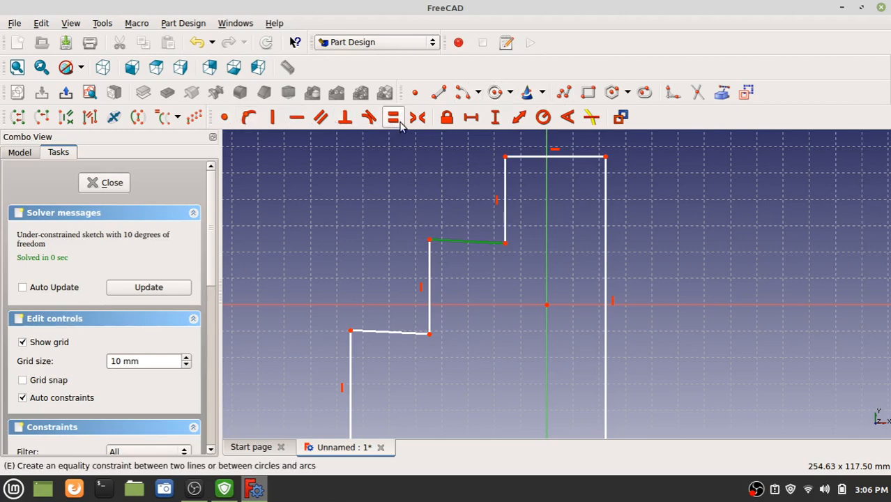
pyautogui.moveTo(262, 117)
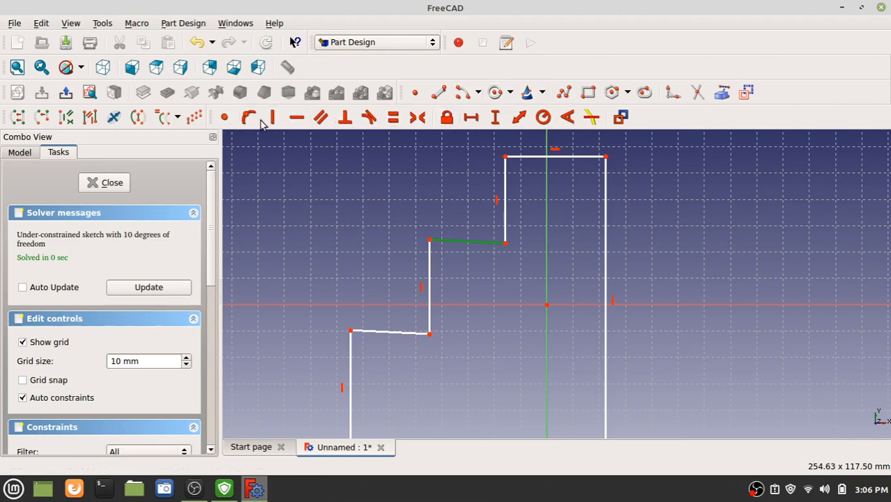
pyautogui.moveTo(612, 92)
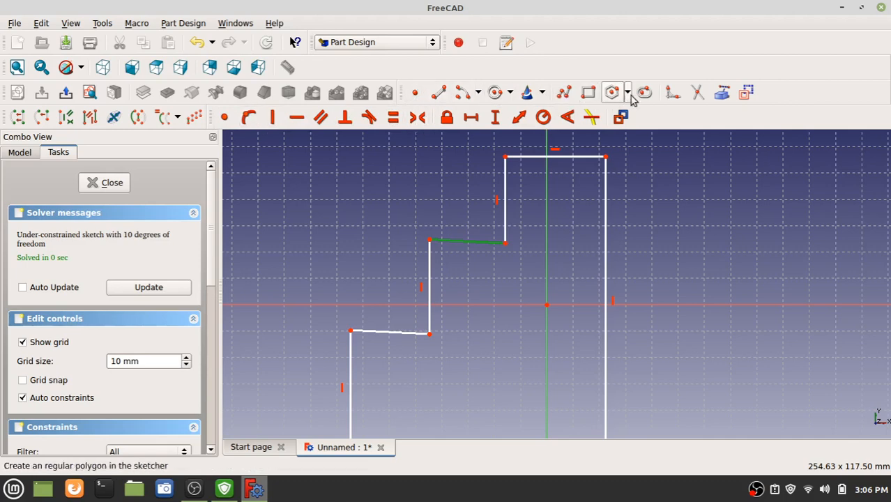
pyautogui.moveTo(474, 243)
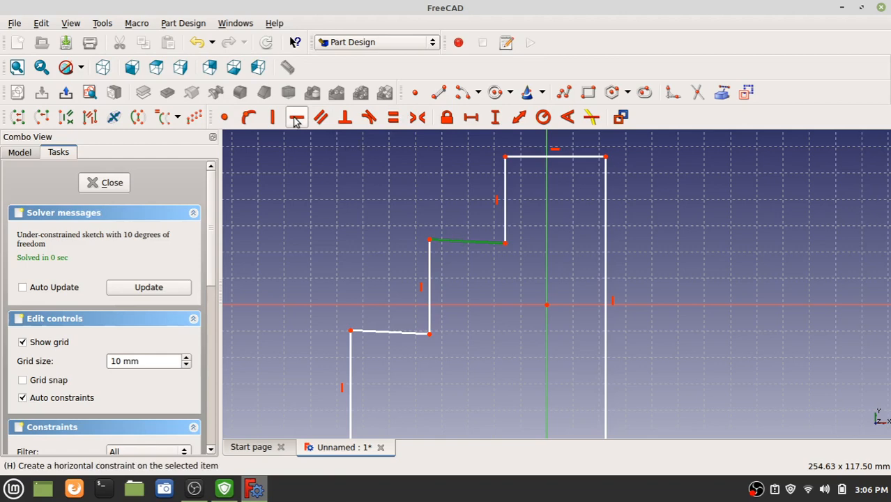
# Apply a Horizontal constraint to the selected step tread edge
pyautogui.click(297, 117)
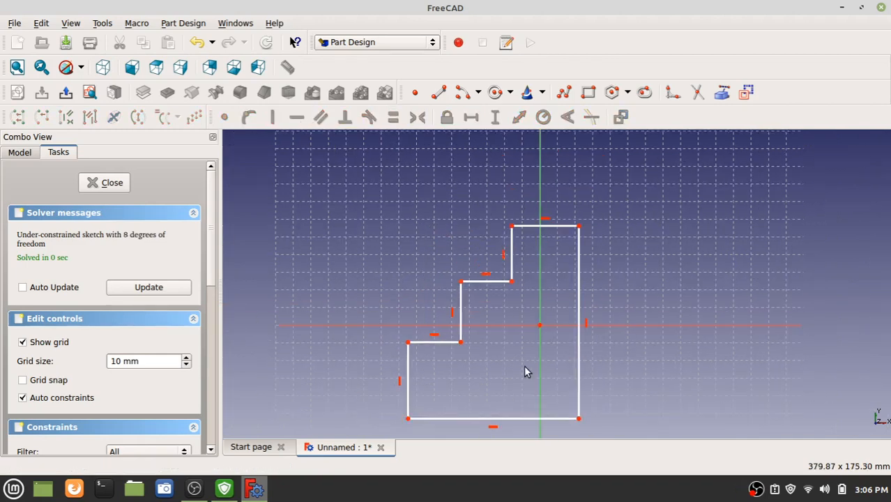
pyautogui.moveTo(480, 250)
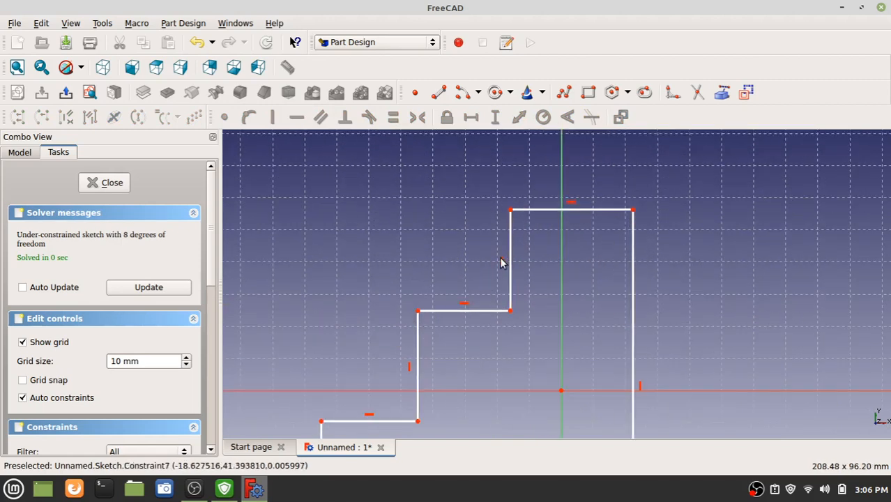
pyautogui.moveTo(502, 265)
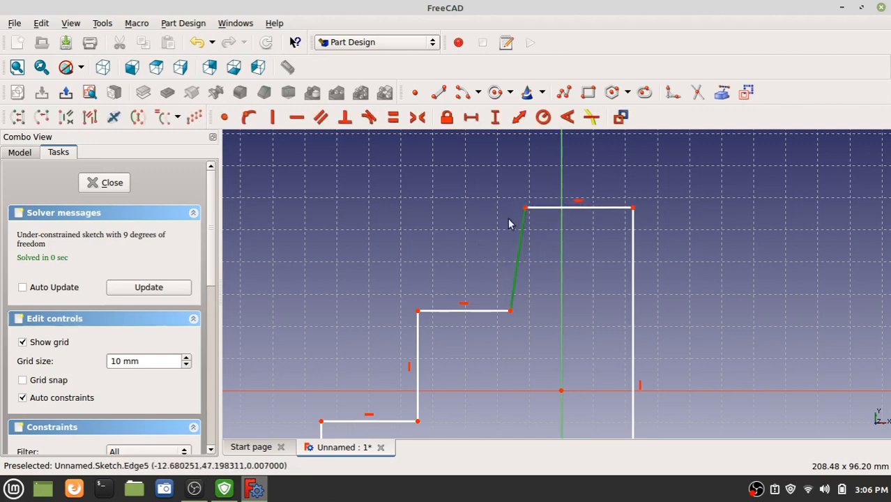
# Apply a Vertical constraint to the top riser edge
pyautogui.click(272, 117)
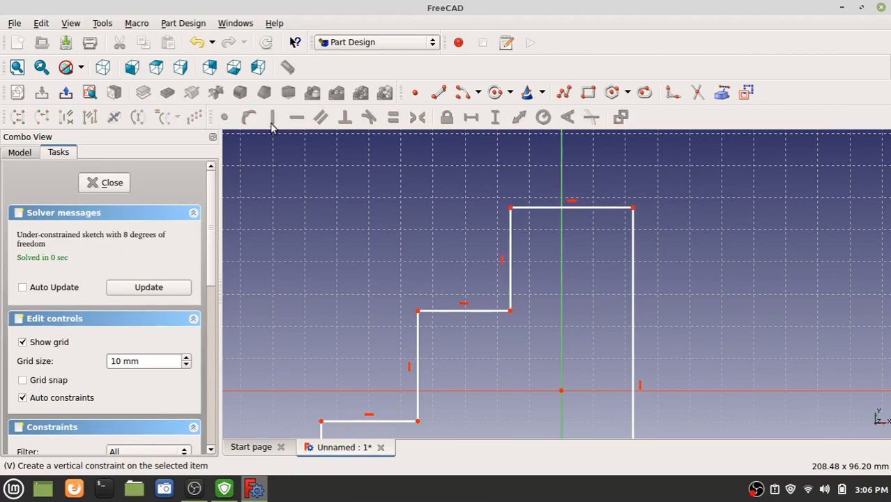
pyautogui.moveTo(605, 292)
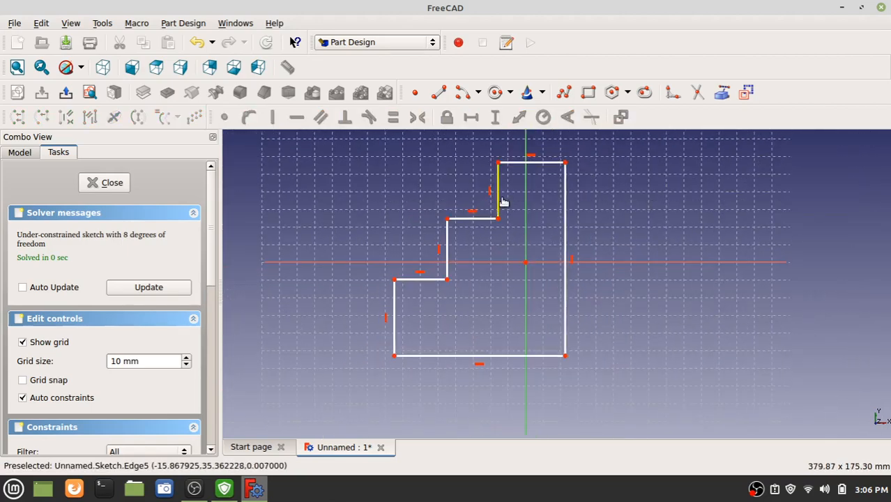
pyautogui.moveTo(533, 164)
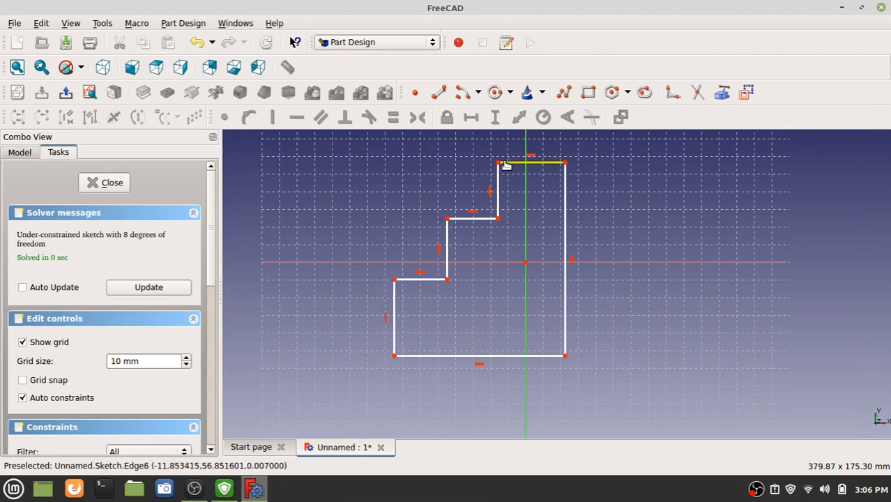
pyautogui.moveTo(463, 277)
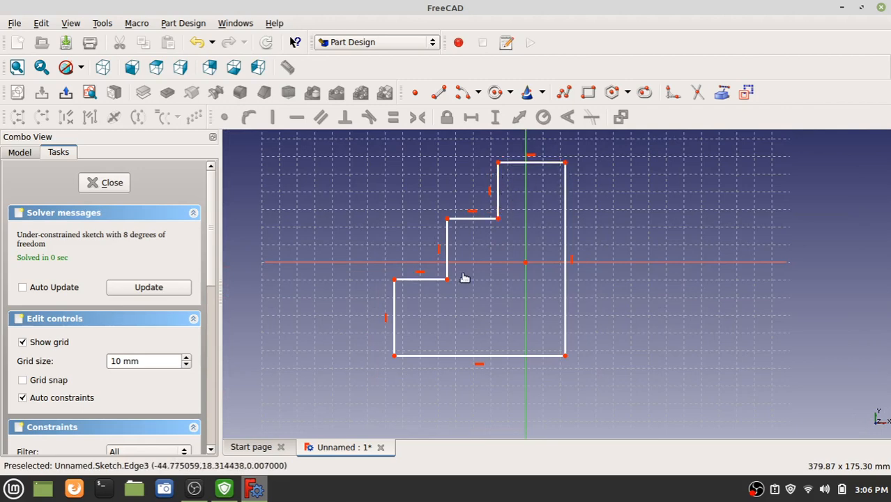
pyautogui.moveTo(583, 184)
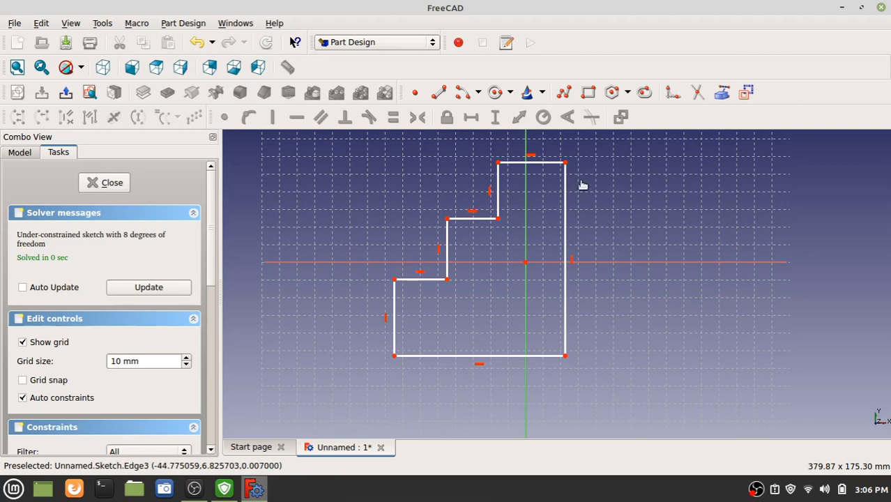
pyautogui.moveTo(542, 165)
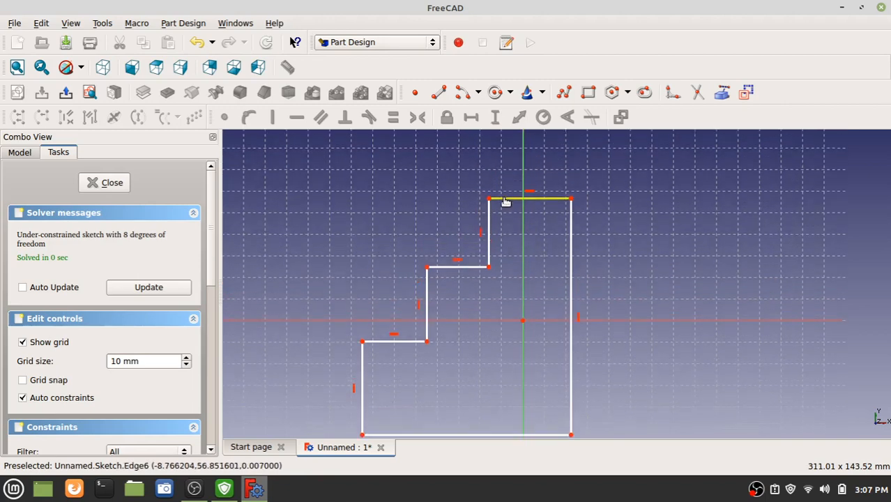
pyautogui.moveTo(517, 204)
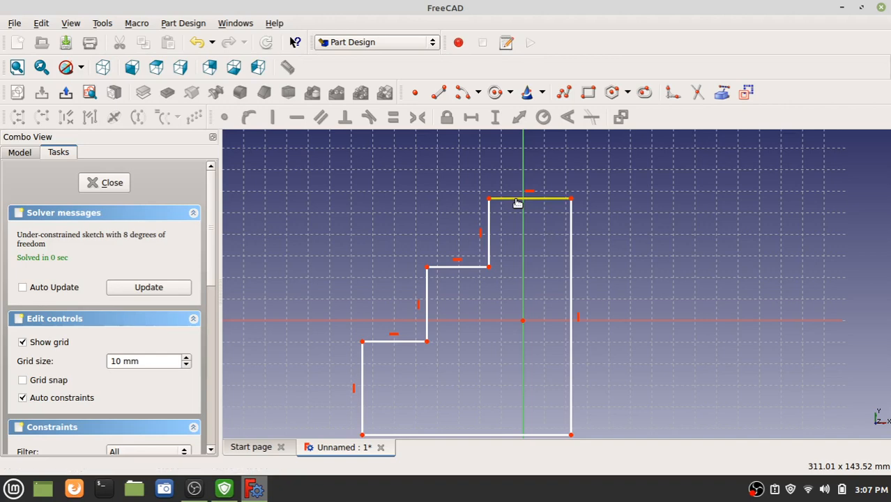
pyautogui.moveTo(508, 156)
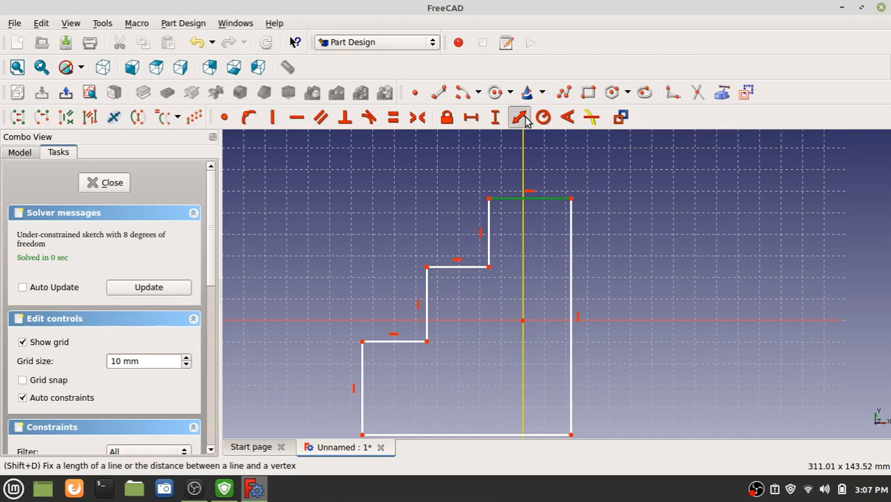
# Dimension the top tread, upper riser and middle tread to 30 mm each
pyautogui.click(519, 117)
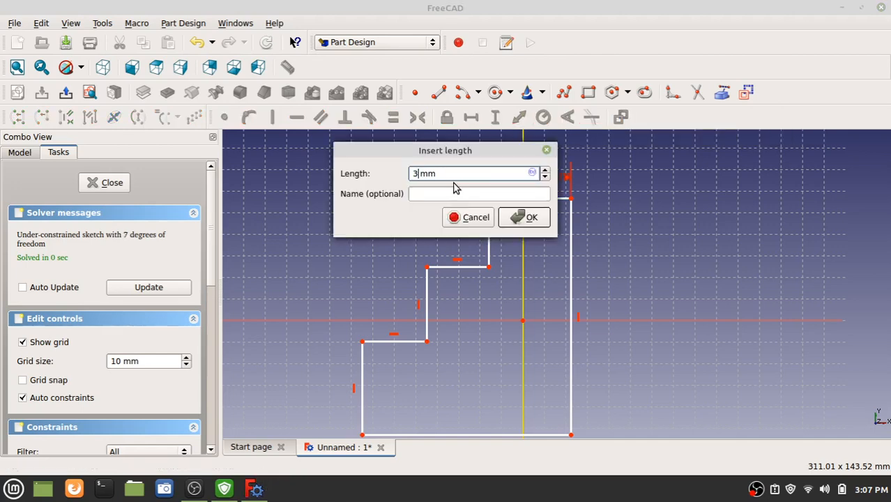
pyautogui.click(524, 218)
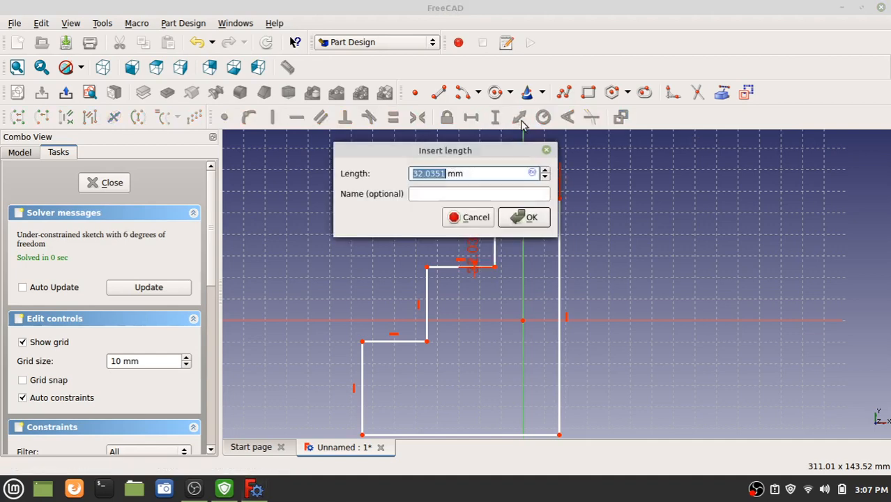
pyautogui.click(531, 218)
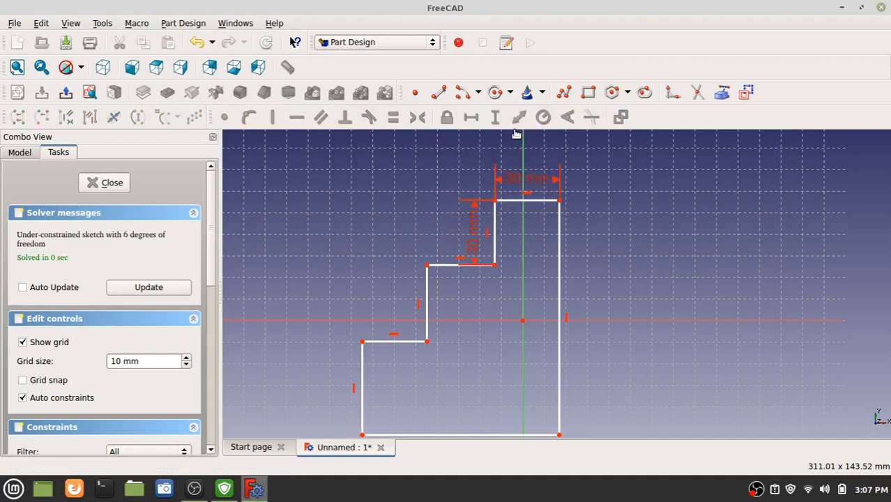
pyautogui.moveTo(453, 205)
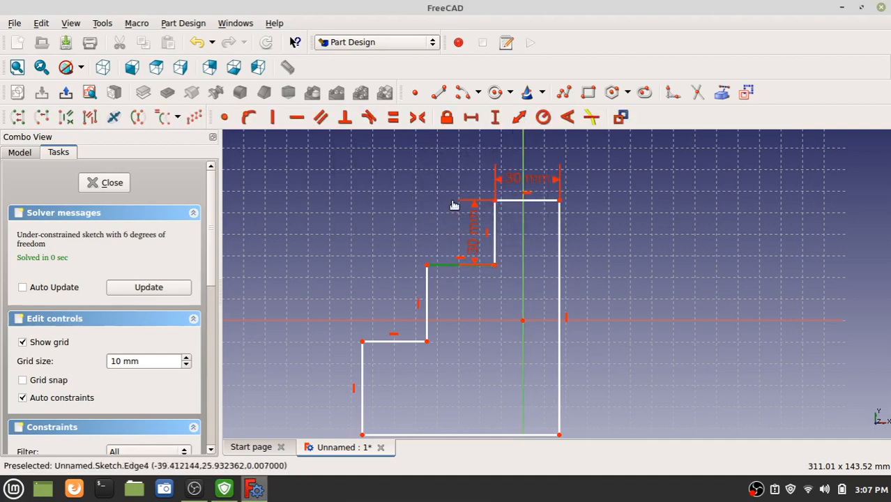
pyautogui.click(519, 117)
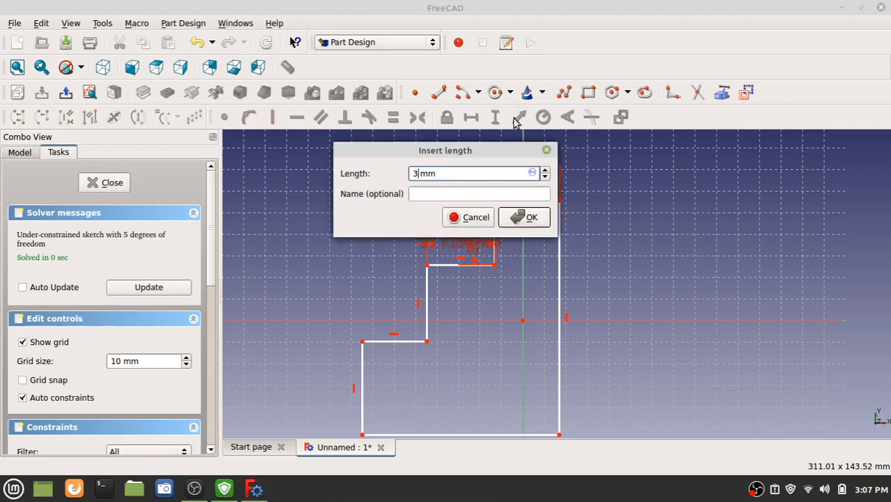
pyautogui.click(532, 218)
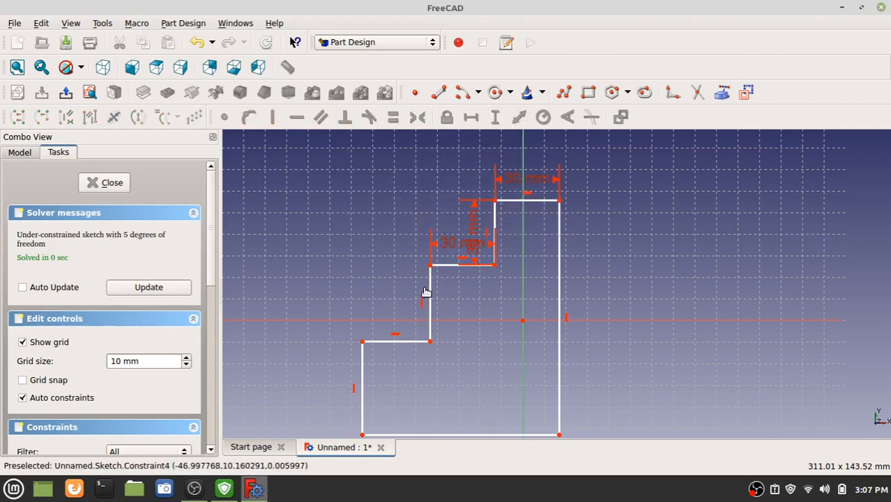
pyautogui.moveTo(519, 117)
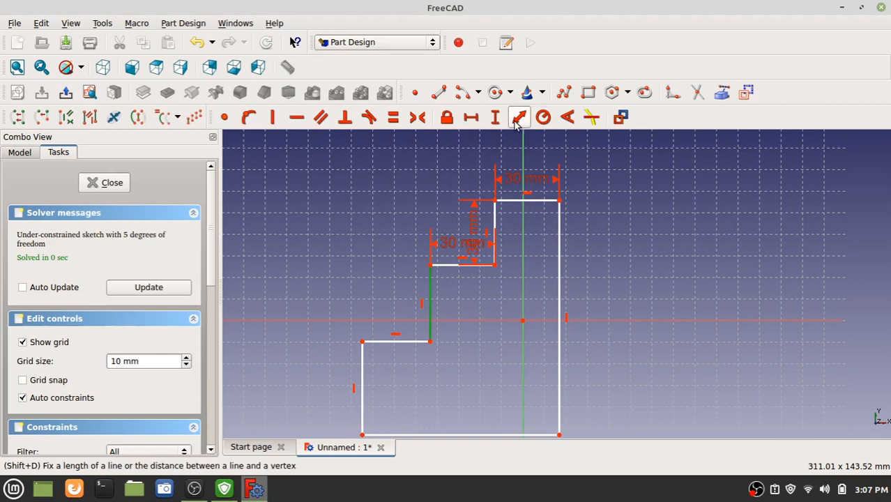
# Dimension the middle riser, lower tread and lowest riser to 30 mm each
pyautogui.click(519, 118)
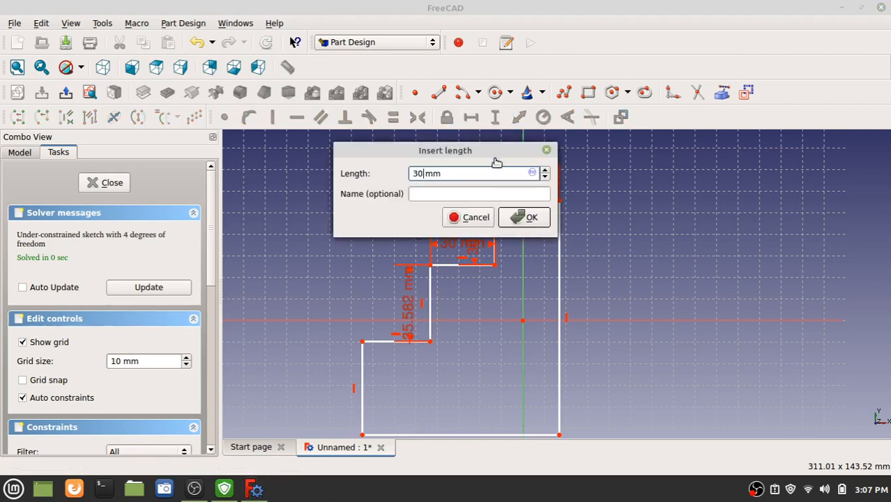
pyautogui.click(525, 218)
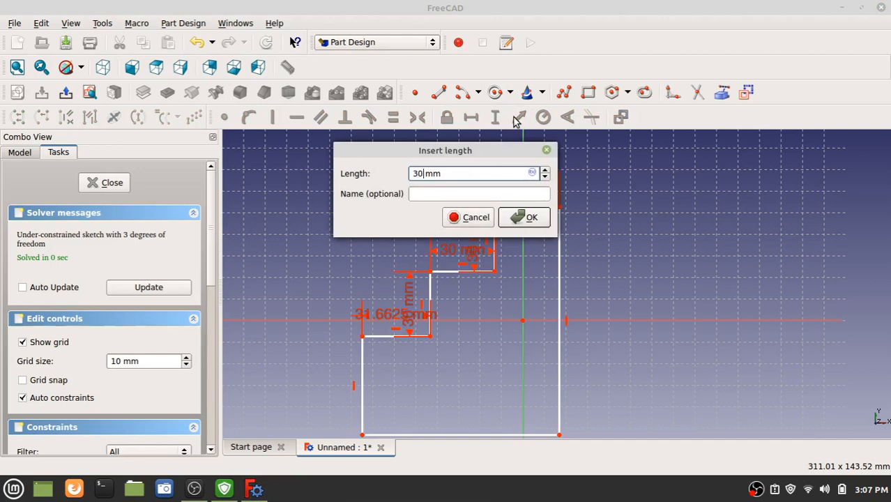
pyautogui.click(525, 218)
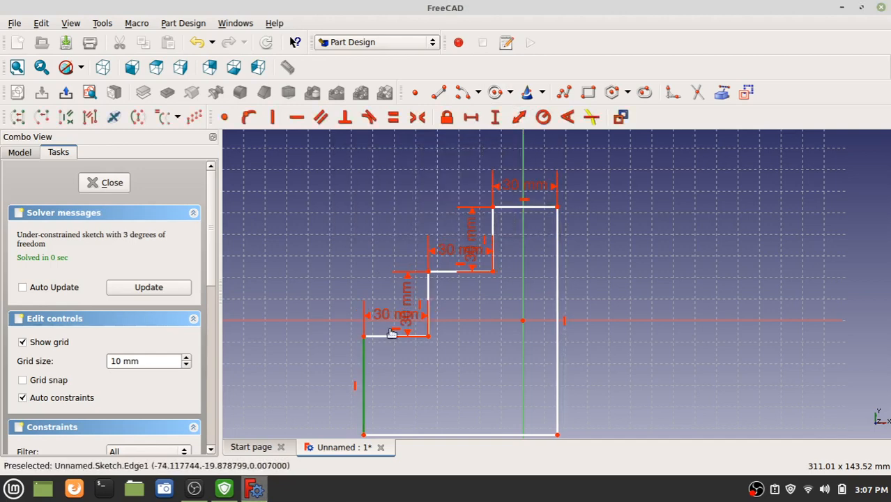
pyautogui.click(495, 117)
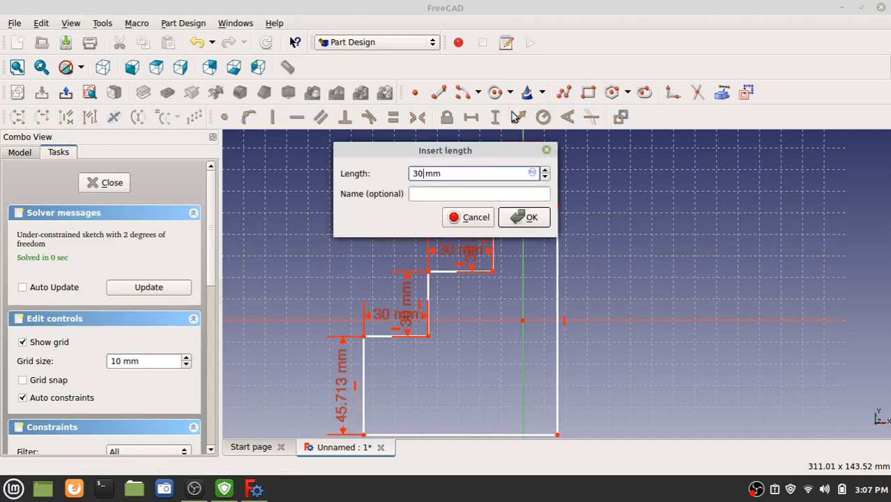
pyautogui.click(525, 217)
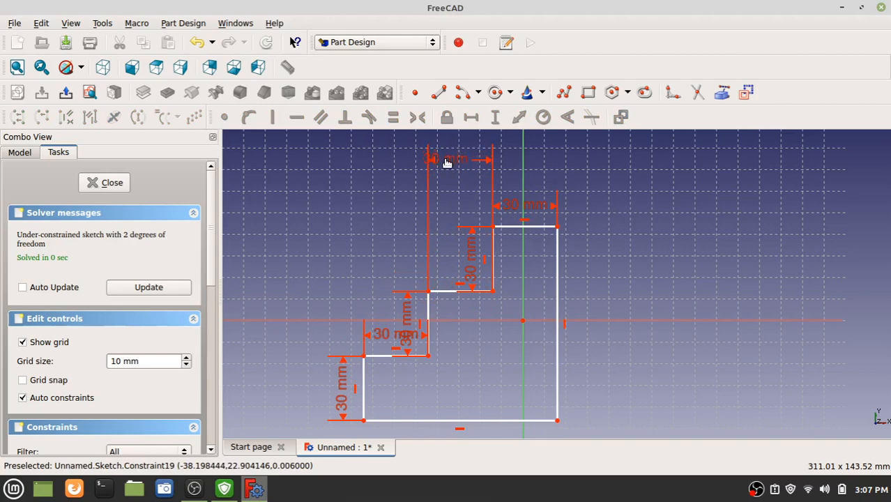
pyautogui.moveTo(518, 262)
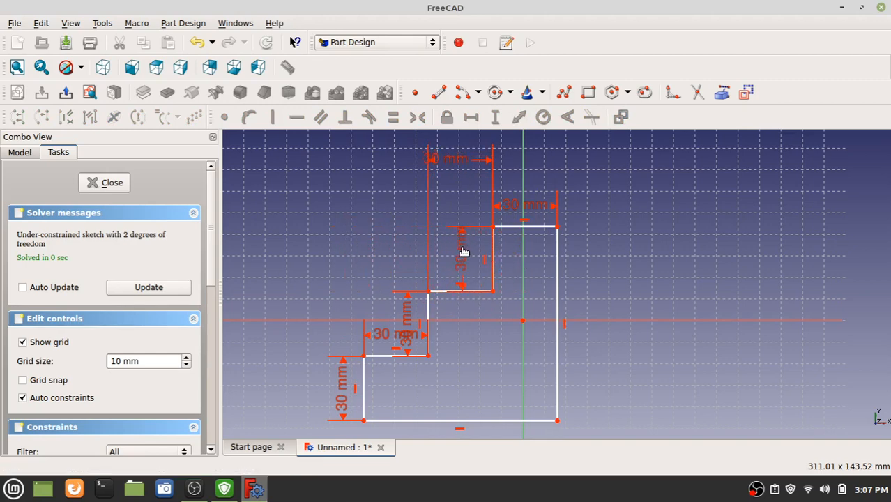
pyautogui.moveTo(425, 357)
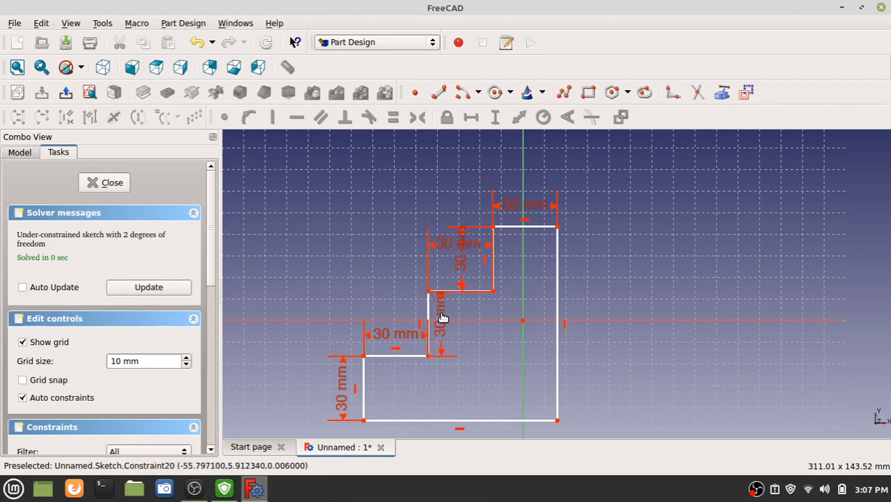
pyautogui.moveTo(507, 351)
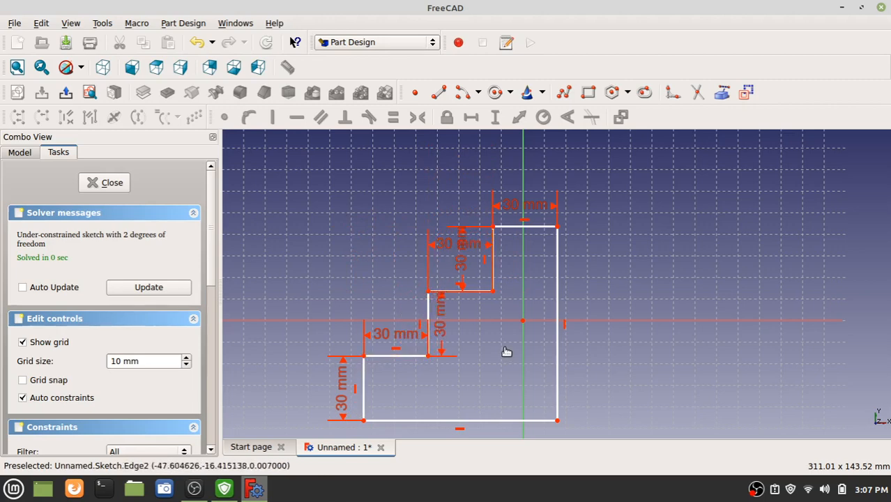
pyautogui.moveTo(490, 321)
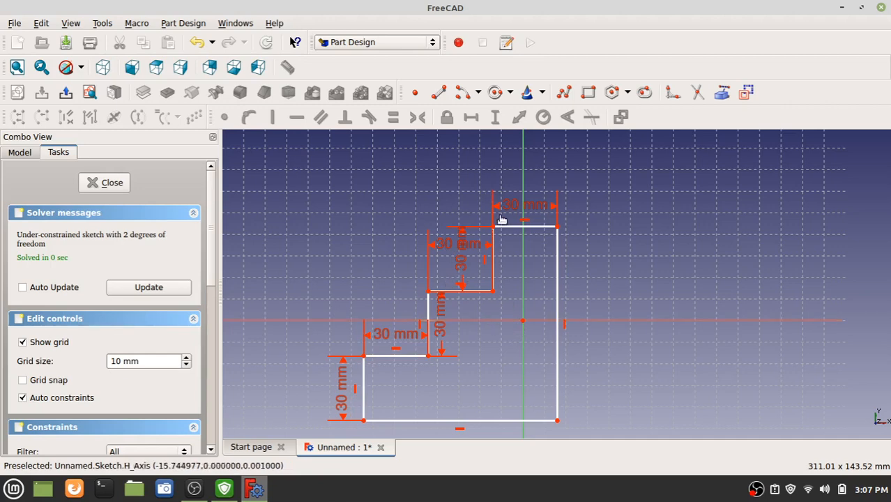
pyautogui.moveTo(388, 304)
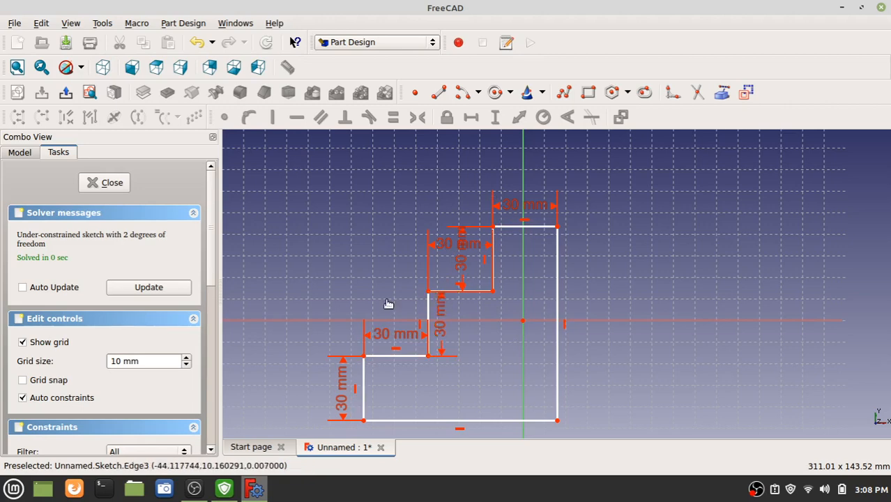
# Close the finished staircase sketch to leave the Sketcher
pyautogui.click(111, 182)
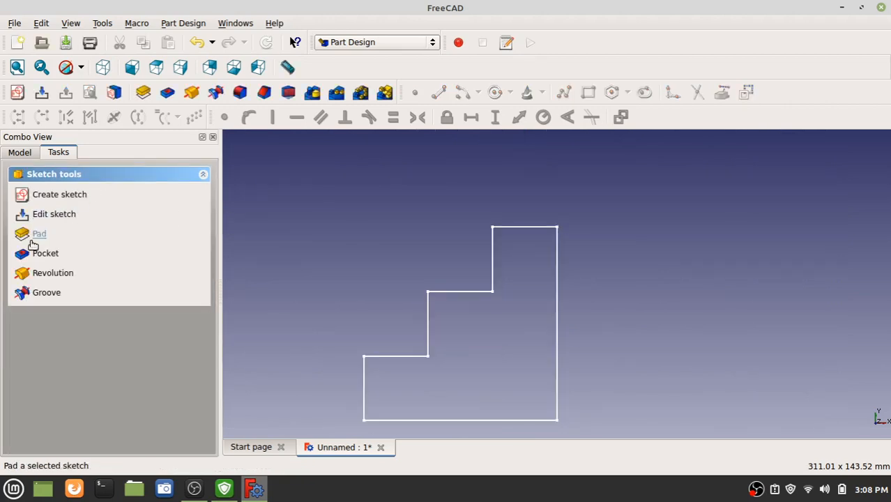
# Pad the staircase sketch to about 100 mm depth and accept the solid
pyautogui.click(39, 234)
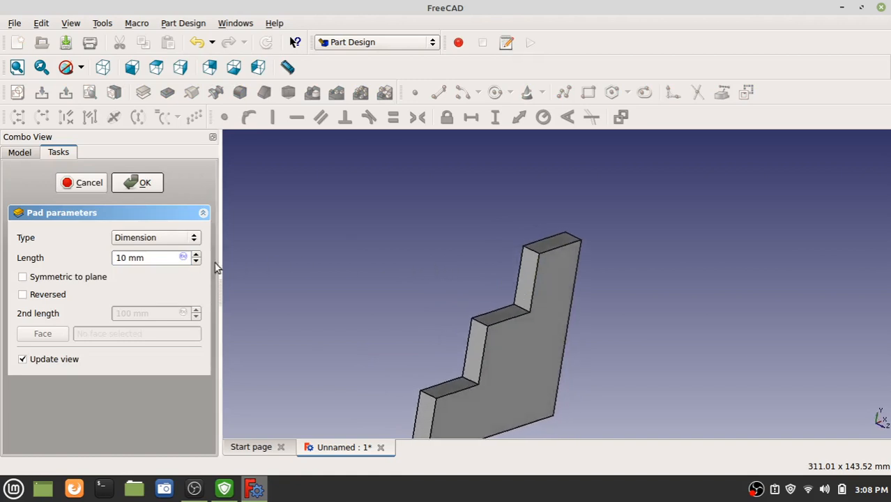
pyautogui.click(196, 254)
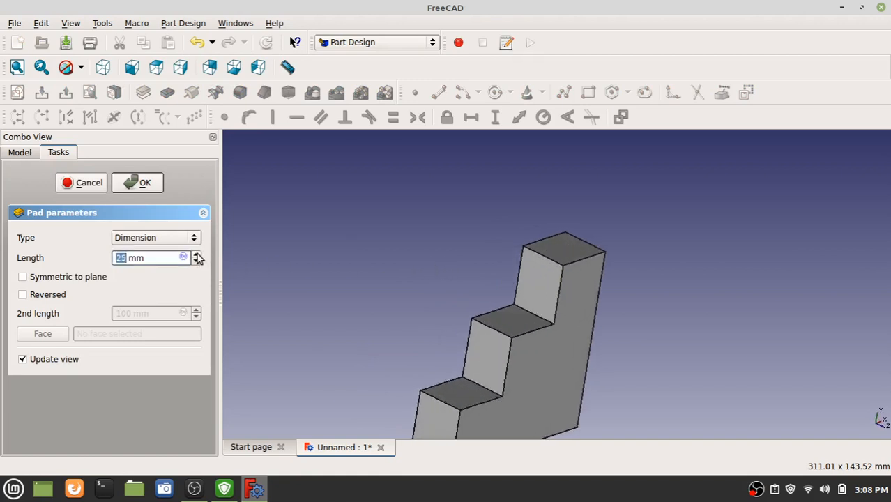
pyautogui.click(198, 254)
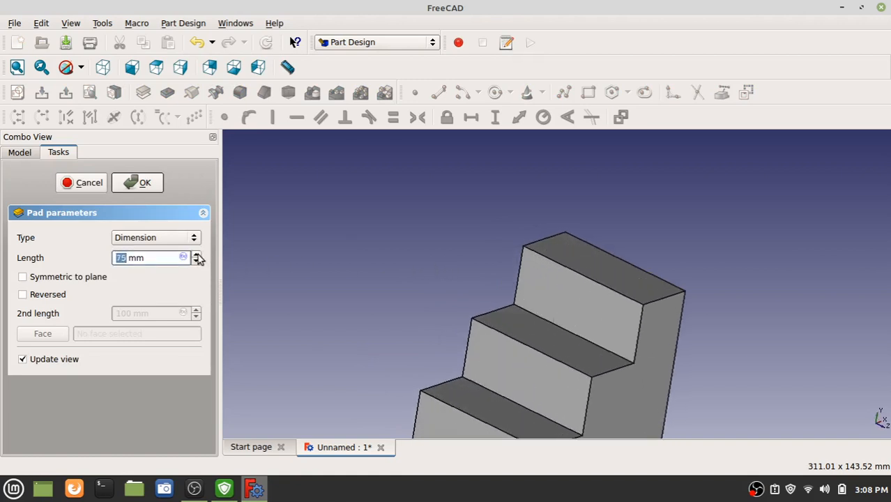
pyautogui.click(198, 254)
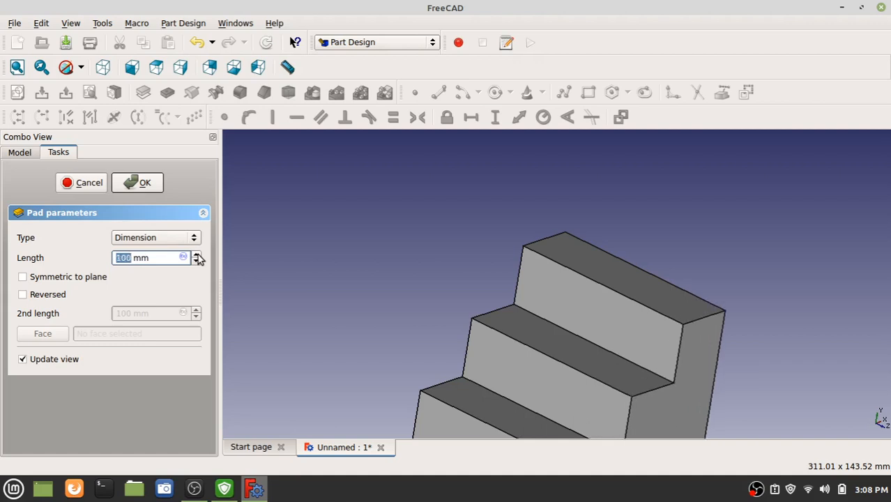
pyautogui.click(137, 181)
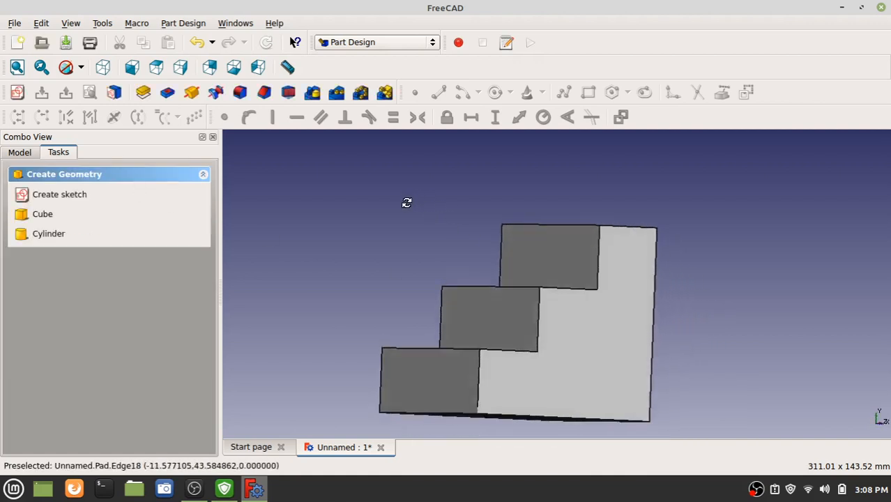
# Fit the whole staircase solid in the 3D view via the context menu
pyautogui.rightClick(407, 240)
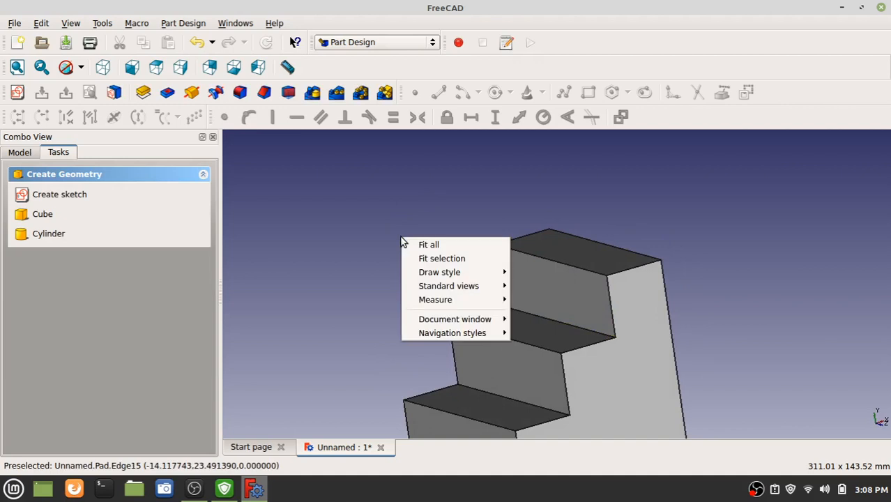
pyautogui.click(429, 244)
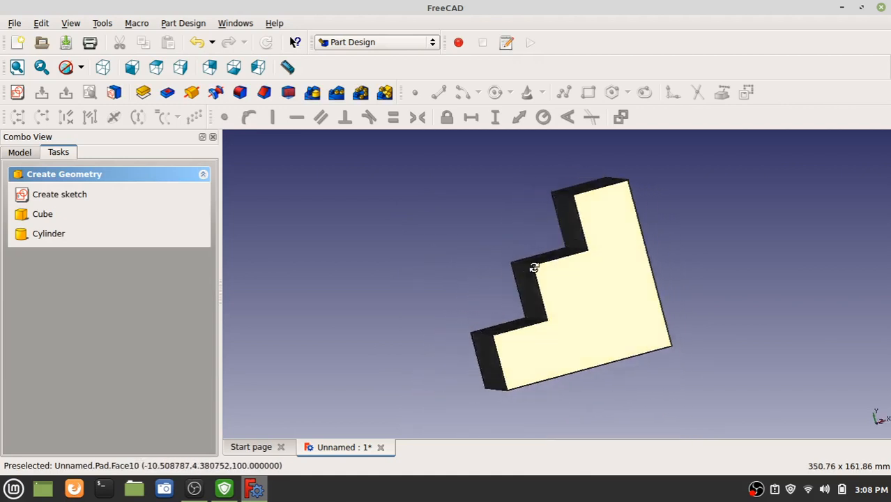